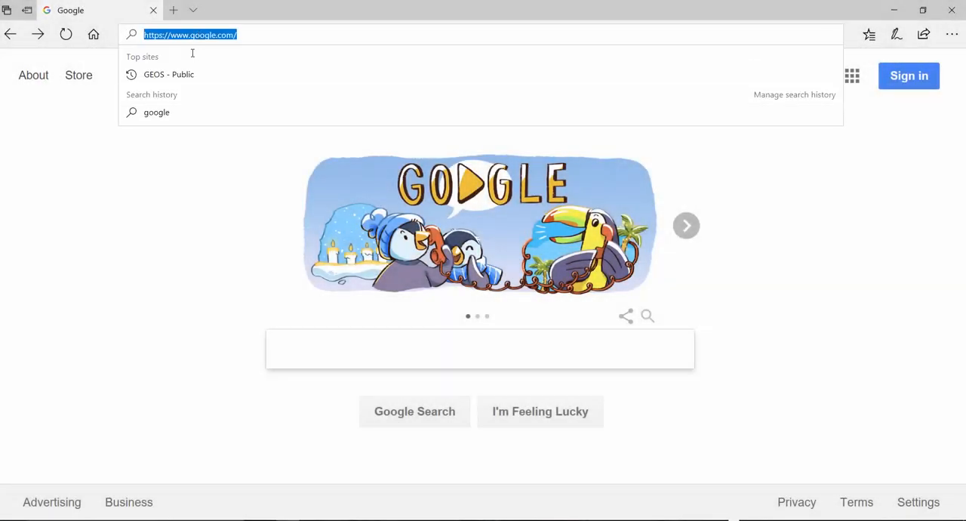
Load netdmr.epa.gov to reach the NetDMR sign-in page.
type("netdmr.epa.gov")
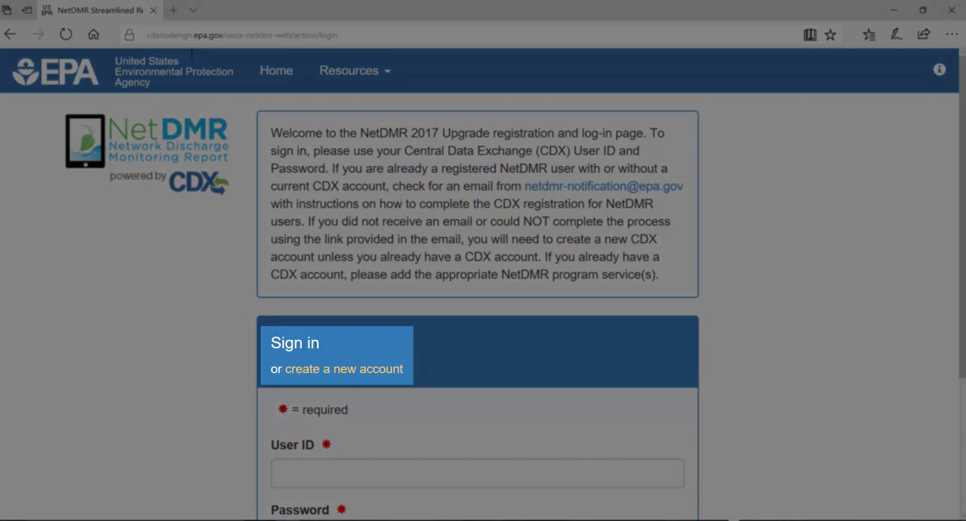
mouse_move(344, 368)
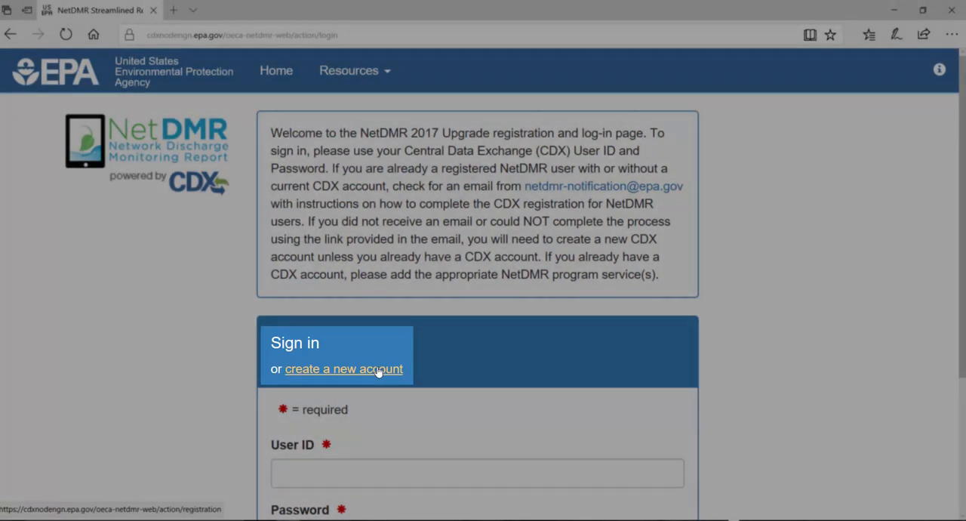
Begin a new account with Georgia Environmental Protection Division and user type Permittee (signature).
left_click(344, 368)
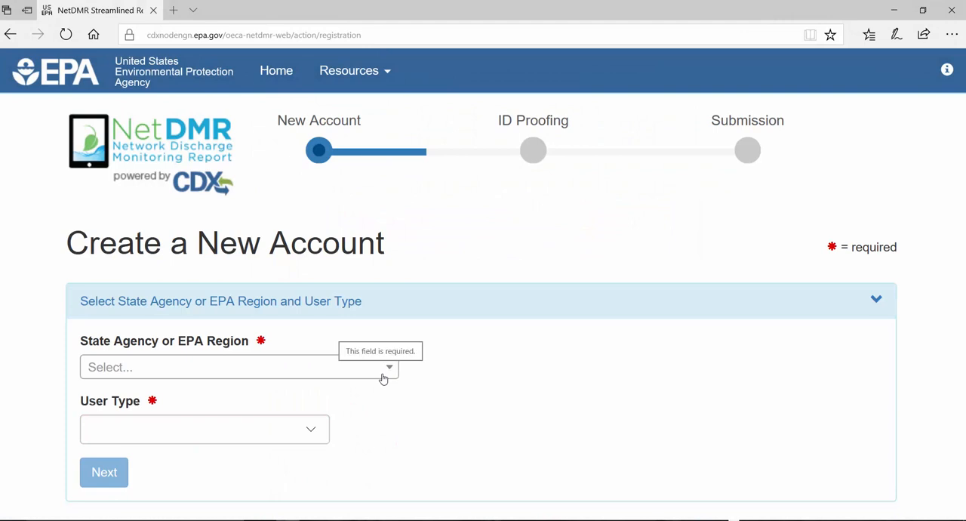
left_click(239, 367)
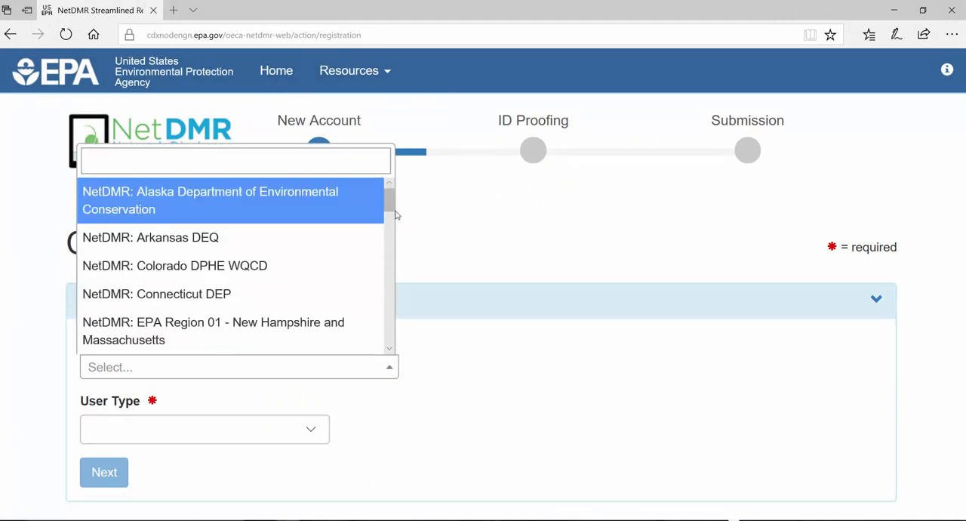
scroll("down", 3)
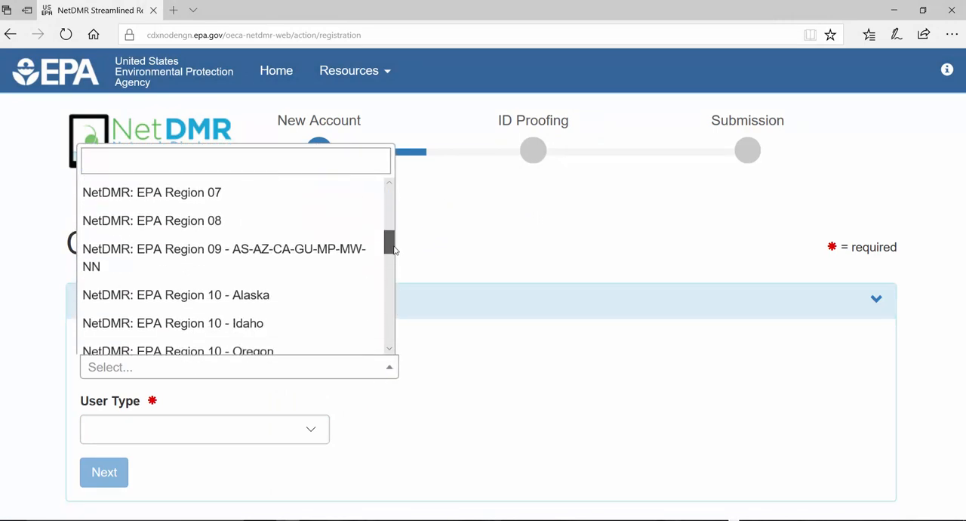
scroll("down", 3)
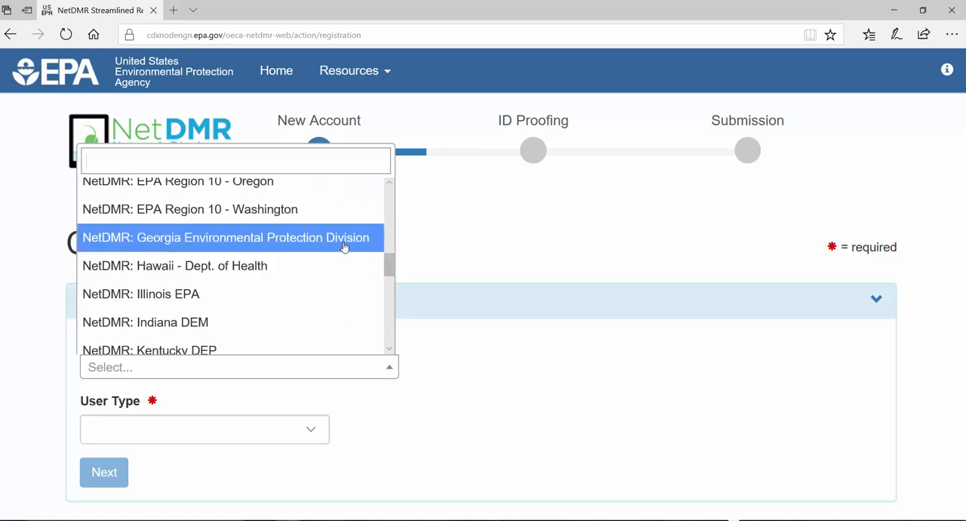
left_click(225, 237)
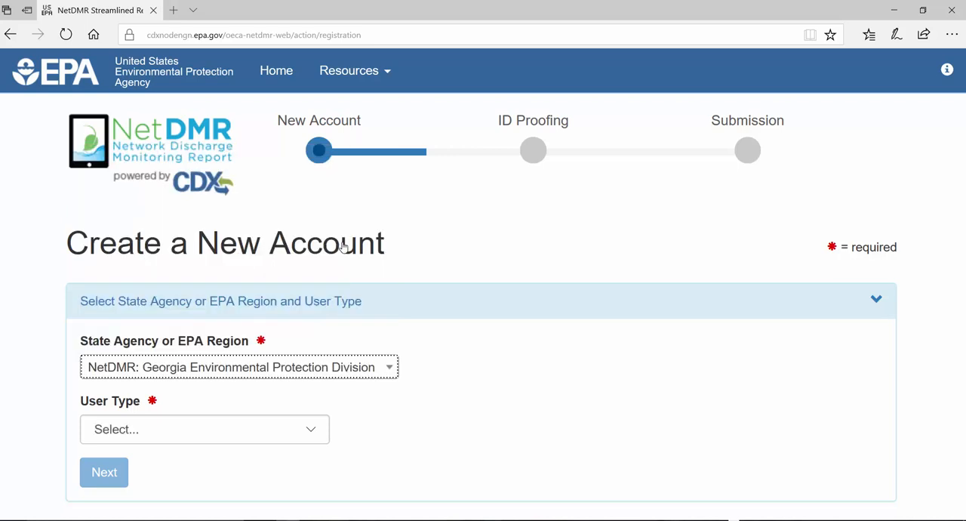
left_click(204, 429)
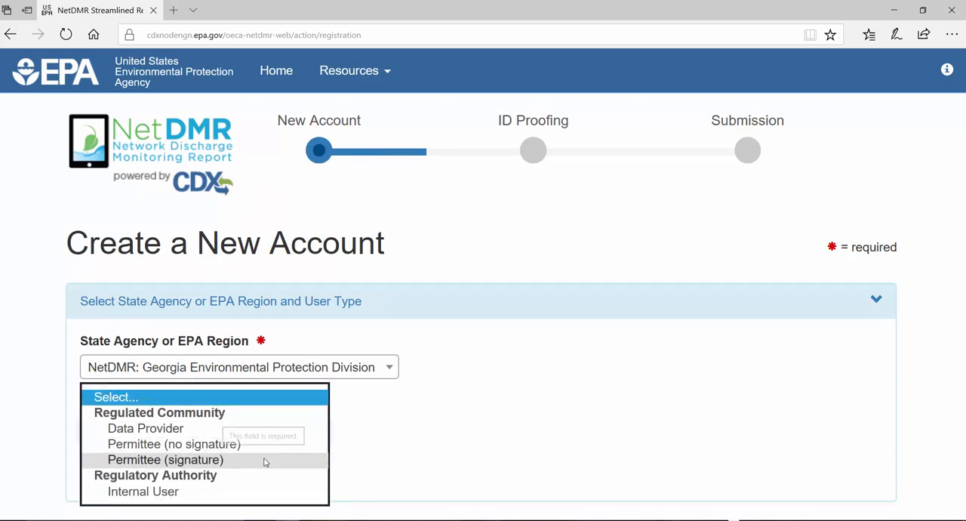
left_click(166, 459)
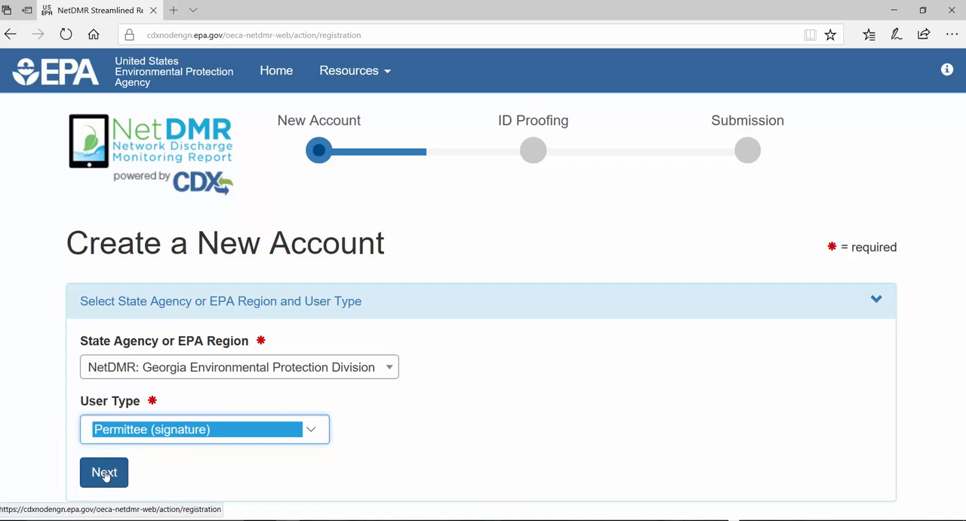
Enter personal details, user ID 'socSco', matching passwords and three security questions with answers.
left_click(104, 471)
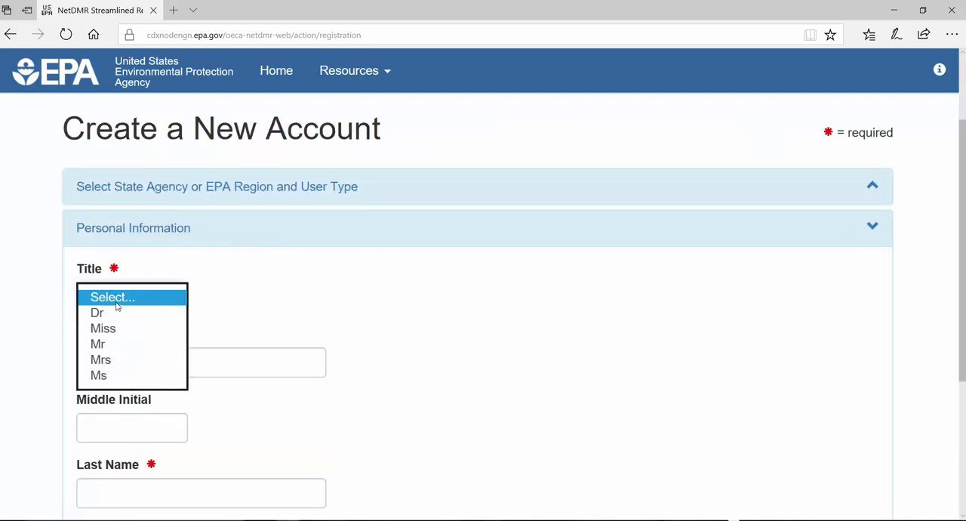
left_click(97, 344)
type("Director of Engineering")
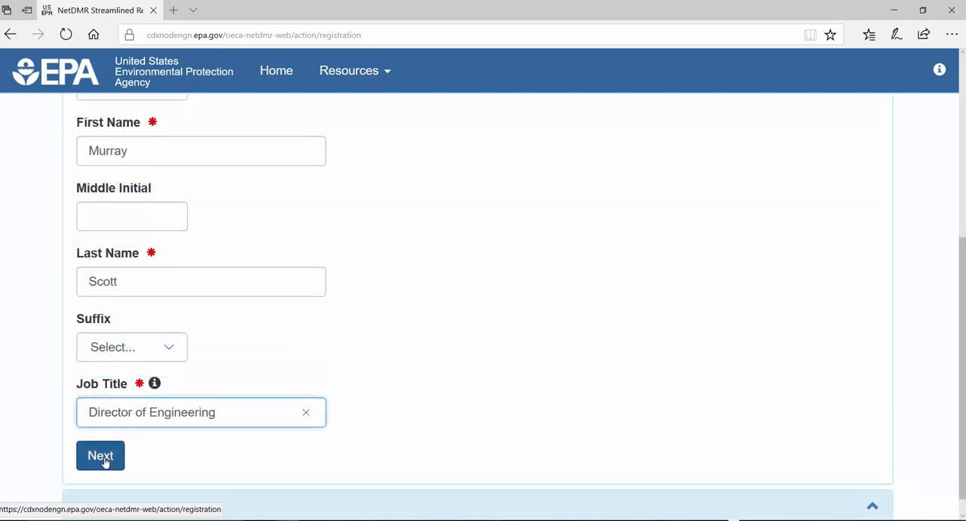
left_click(100, 456)
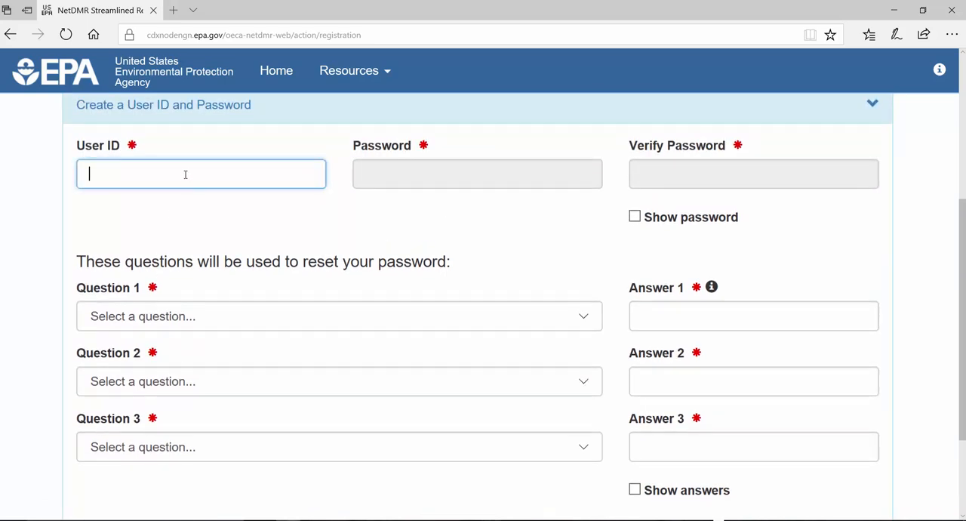
type("socSco")
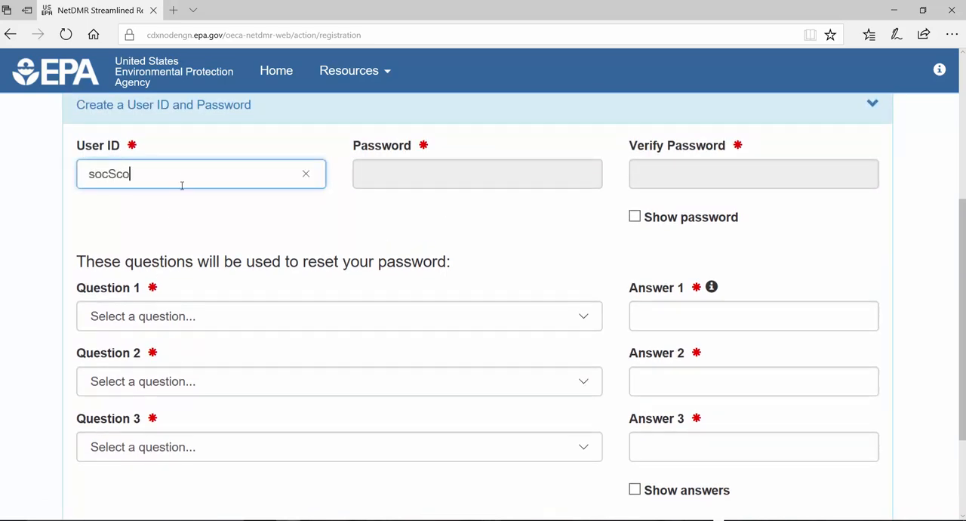
left_click(477, 174)
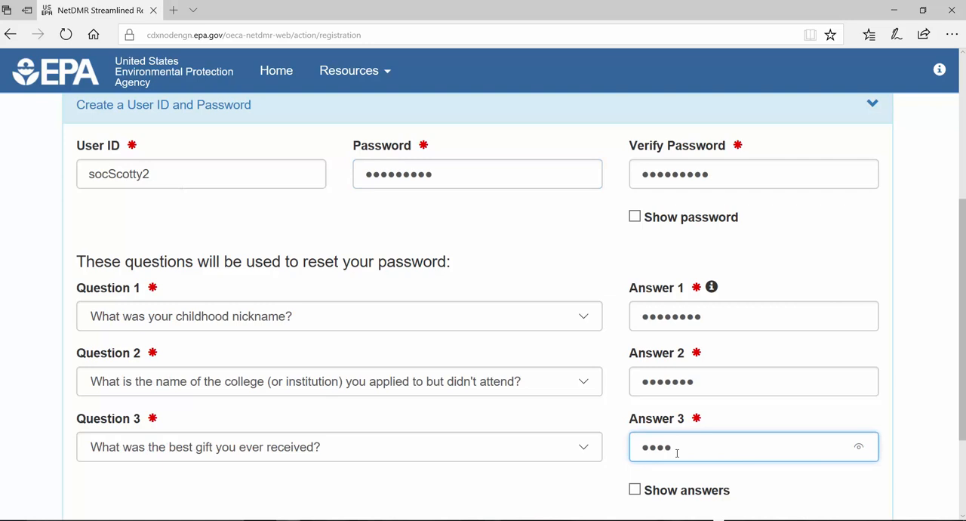
mouse_move(805, 418)
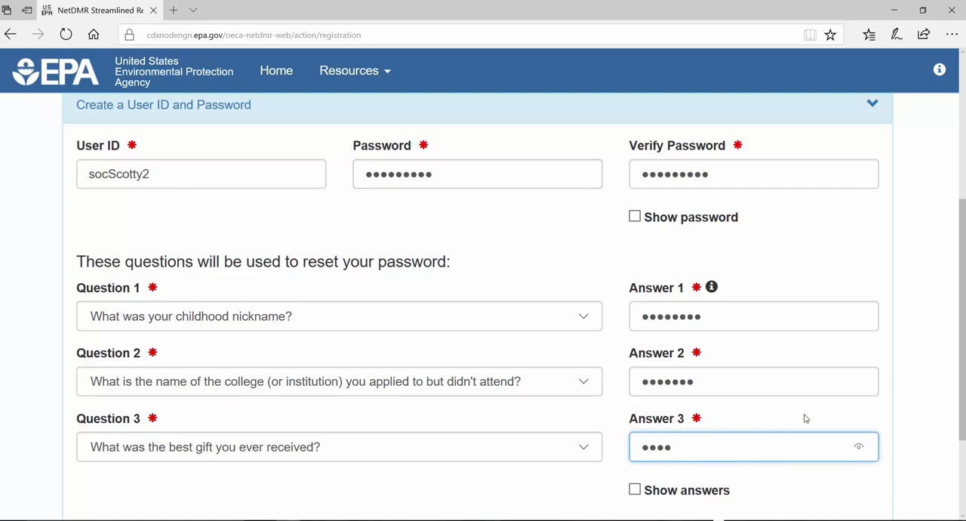
scroll("down", 3)
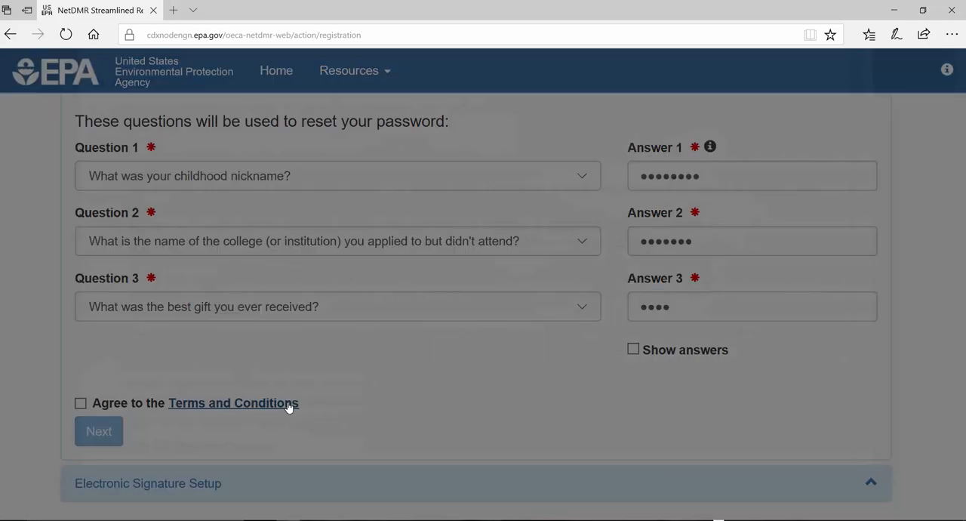
Review and agree to the CDX terms, then begin choosing the five electronic-signature questions.
left_click(233, 401)
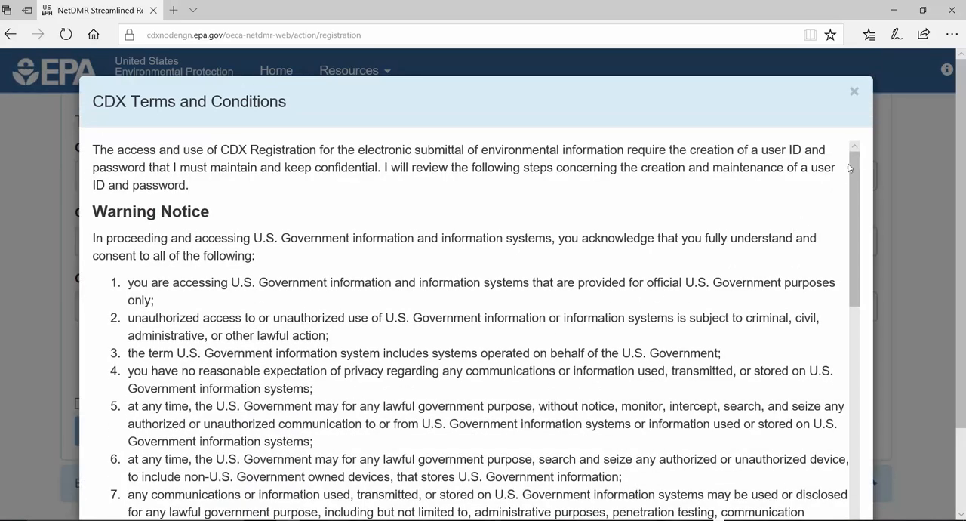
scroll("down", 3)
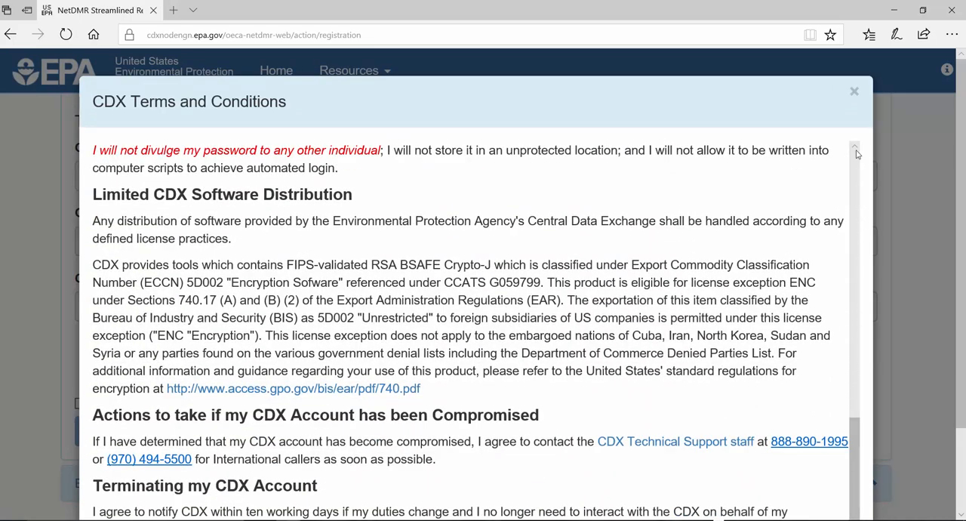
left_click(854, 90)
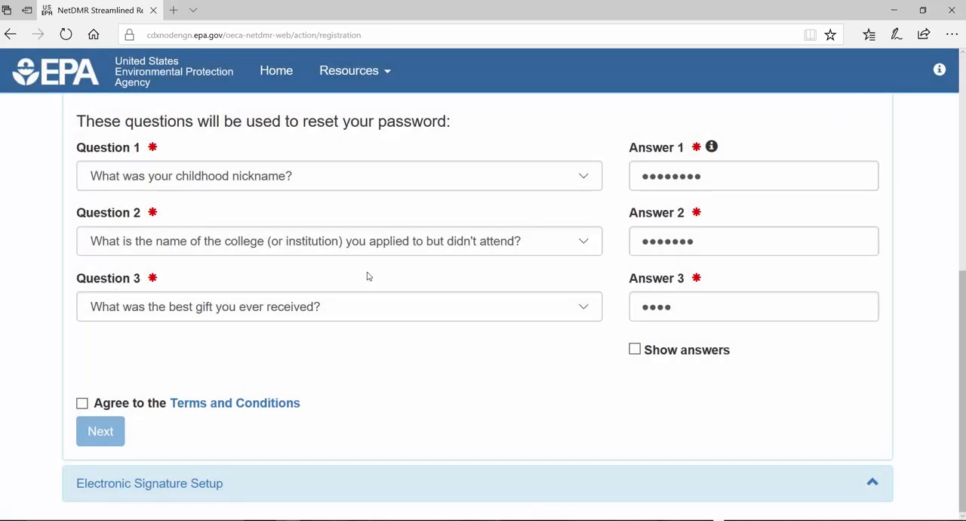
left_click(81, 401)
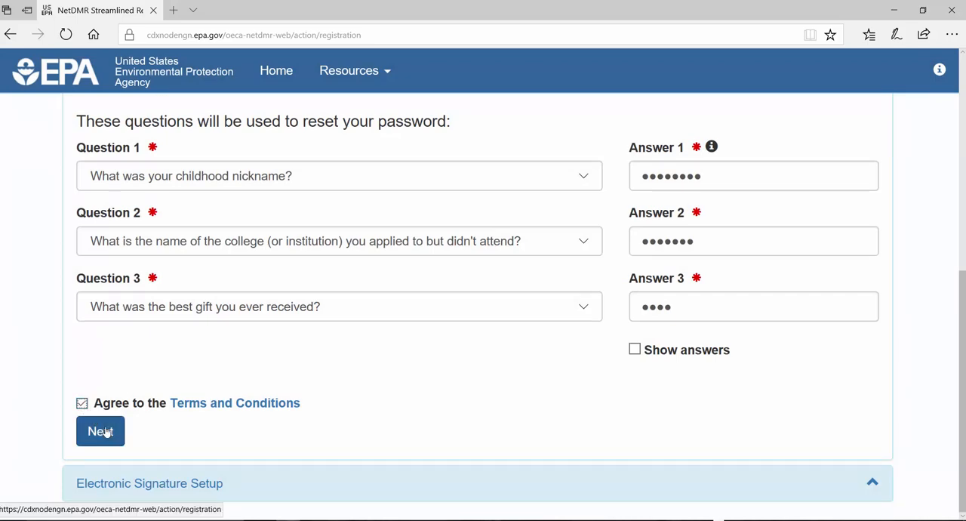
left_click(100, 430)
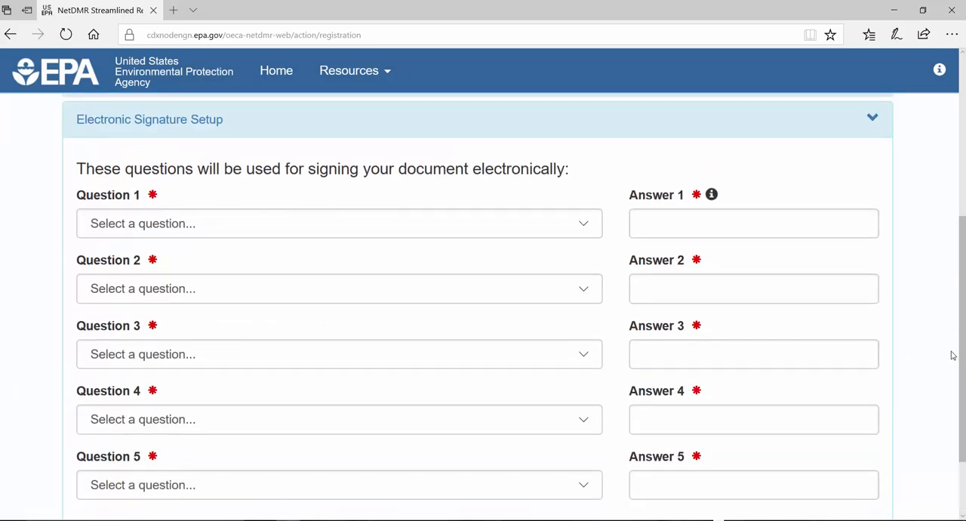
left_click(339, 223)
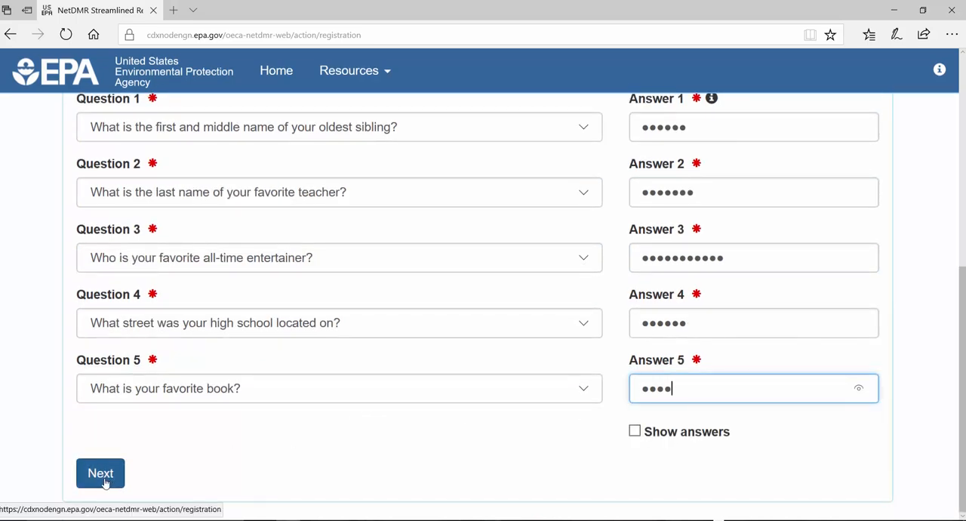
Submit the signature questions and search organizations for Enterprise in Atlanta, Georgia, finding no match.
left_click(99, 472)
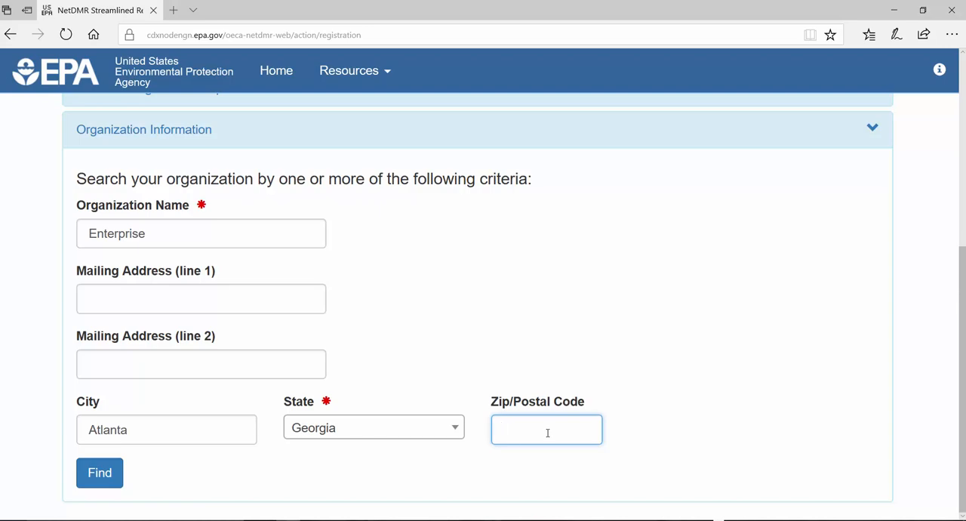
left_click(100, 472)
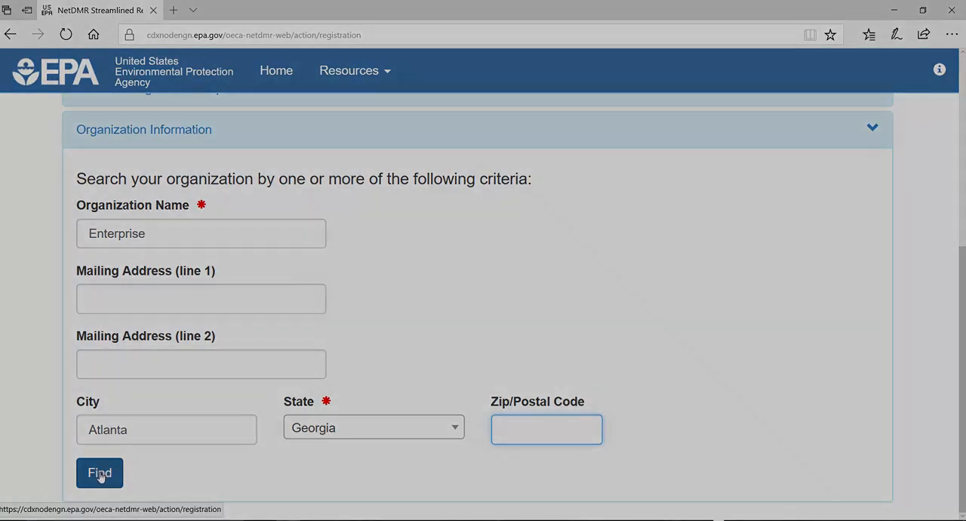
left_click(100, 473)
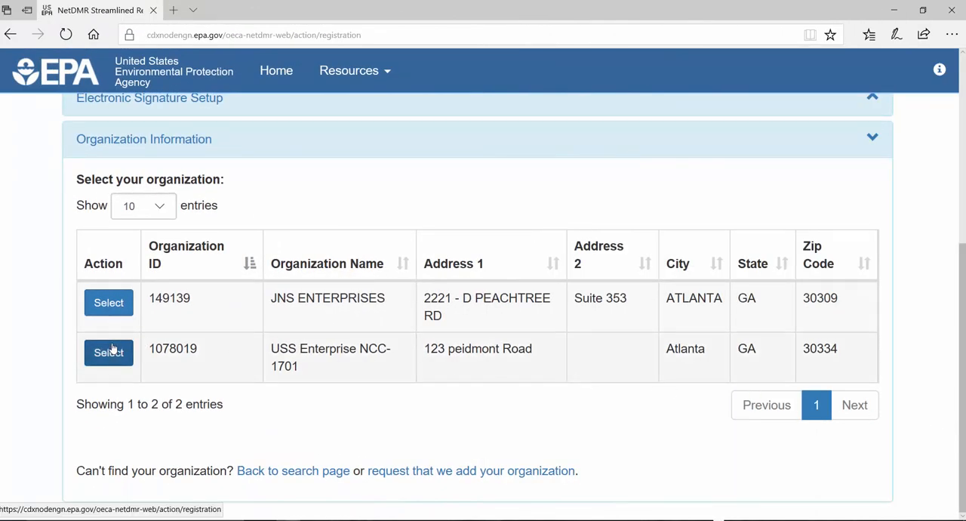
left_click(109, 351)
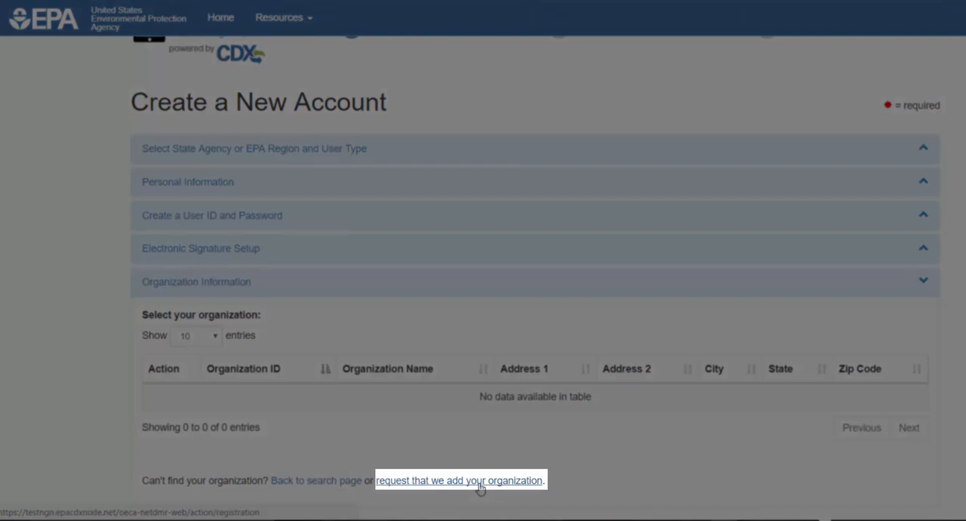
Request adding organization 'USS Enterprise NCC-1701' with contact details and send the email verification code.
left_click(459, 480)
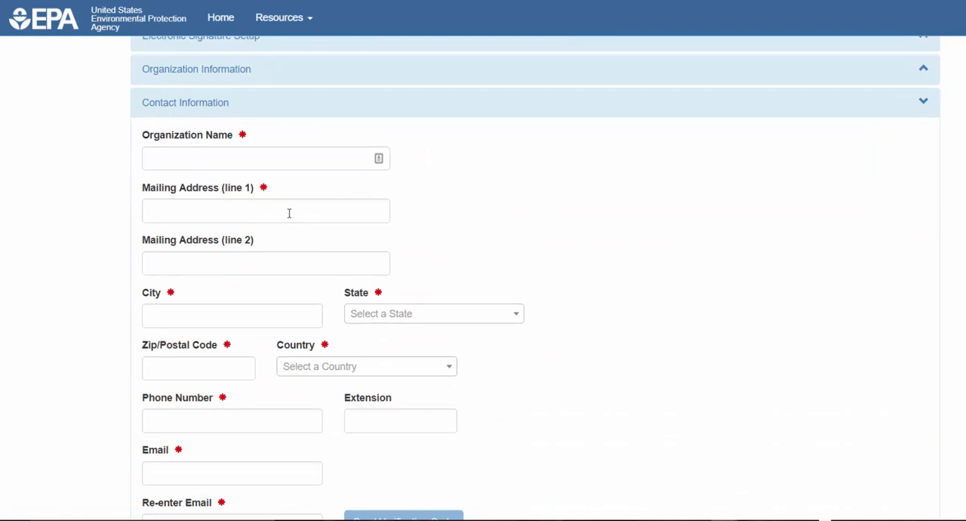
type("USS Enterprise NCC-1701")
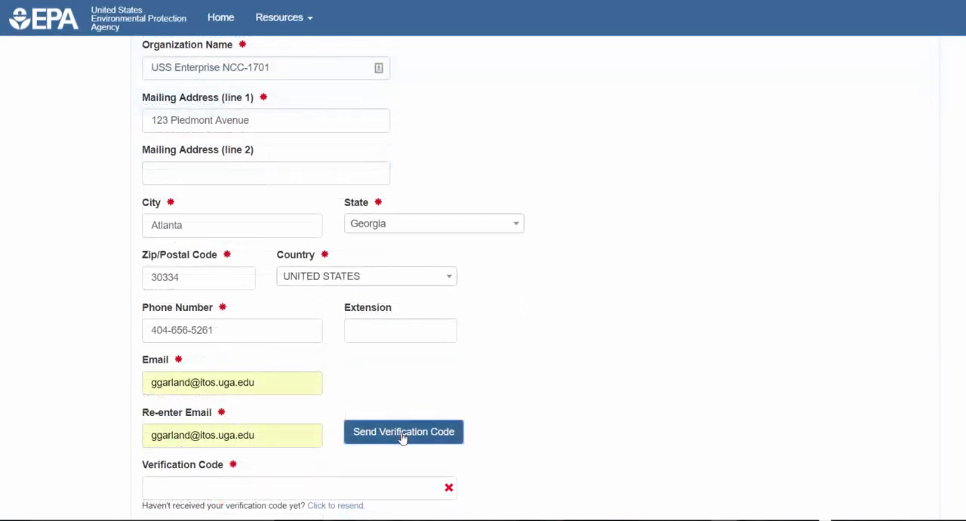
left_click(403, 431)
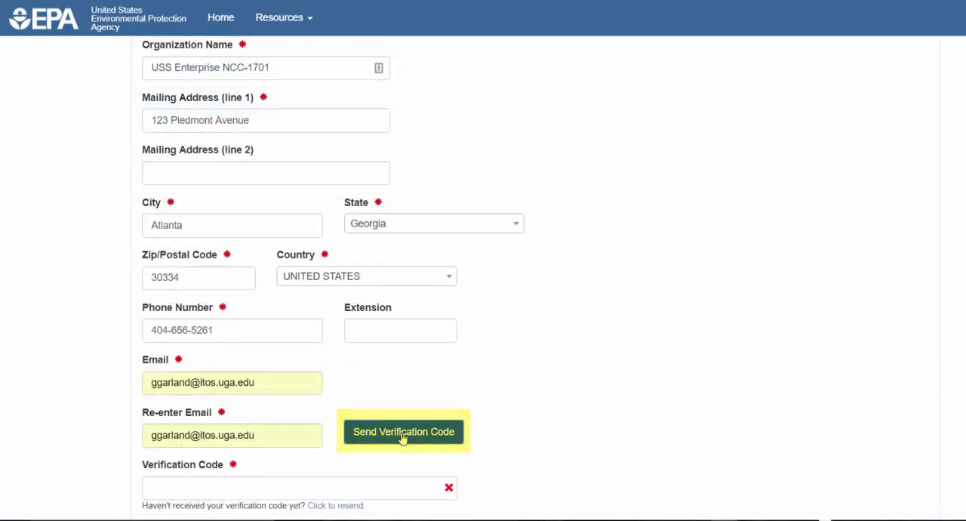
left_click(403, 432)
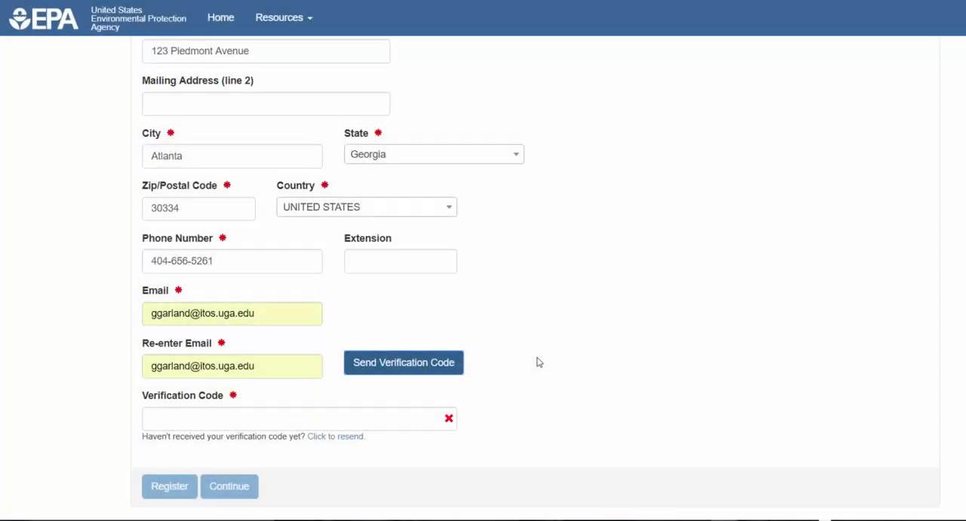
Enter the verification code and register the core CDX account.
left_click(294, 418)
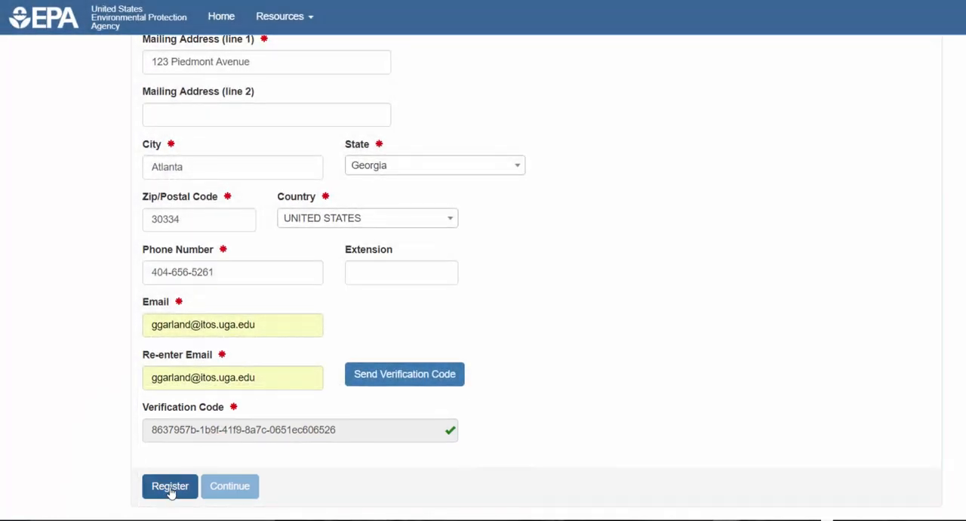
left_click(169, 486)
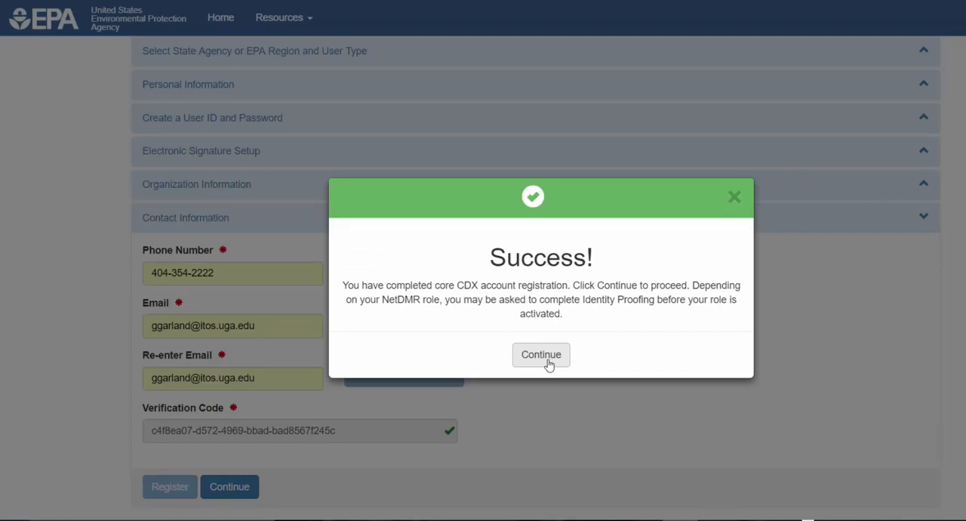
Complete identity proofing with address '456 Main', birth date and SSN last 4, accept the agreement, verify and sign.
left_click(540, 353)
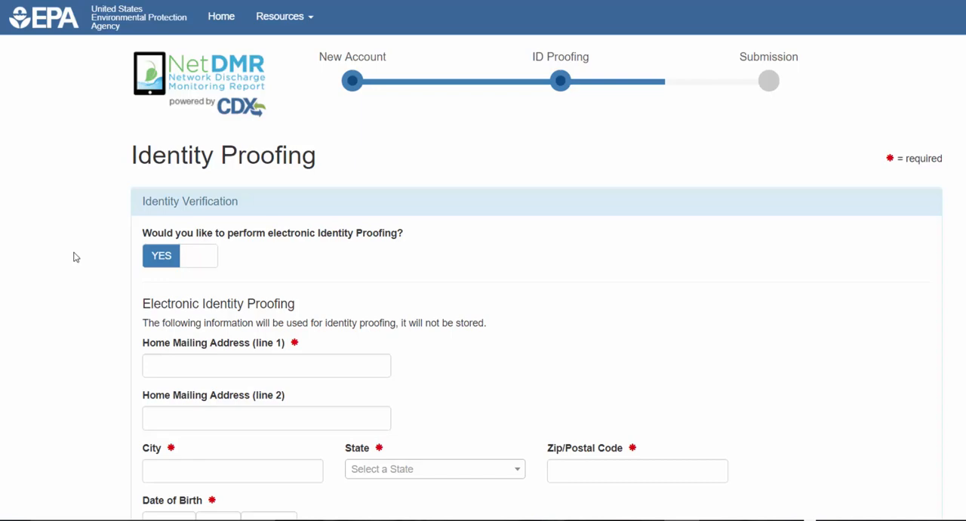
type("4")
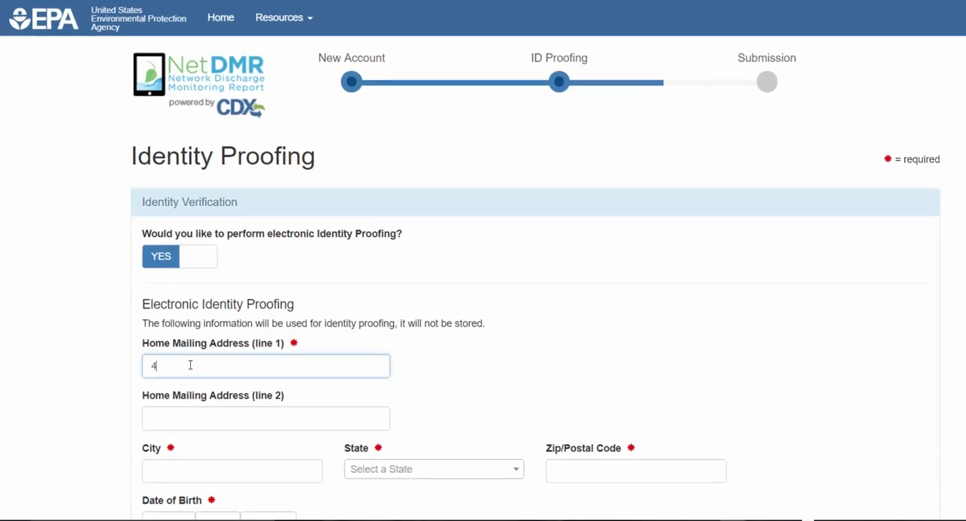
type("456 Main")
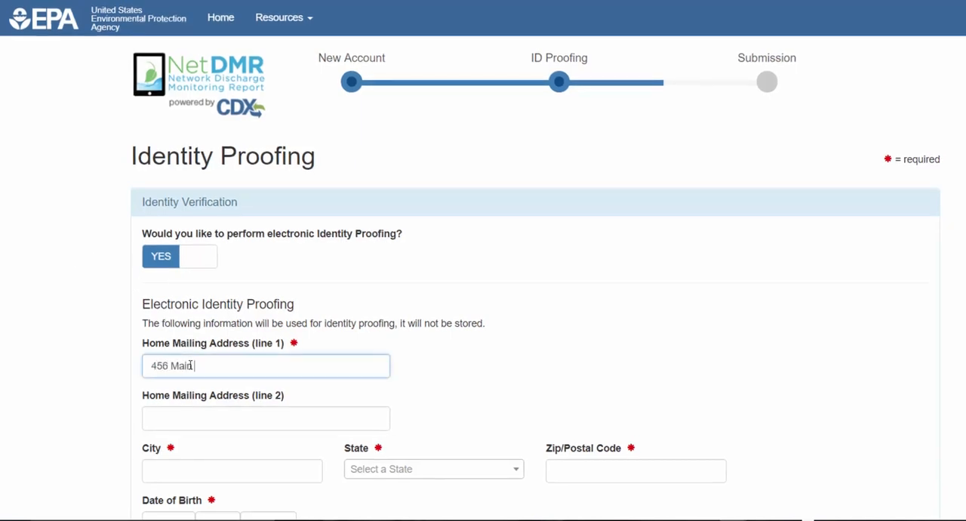
scroll("down", 3)
type("n Street")
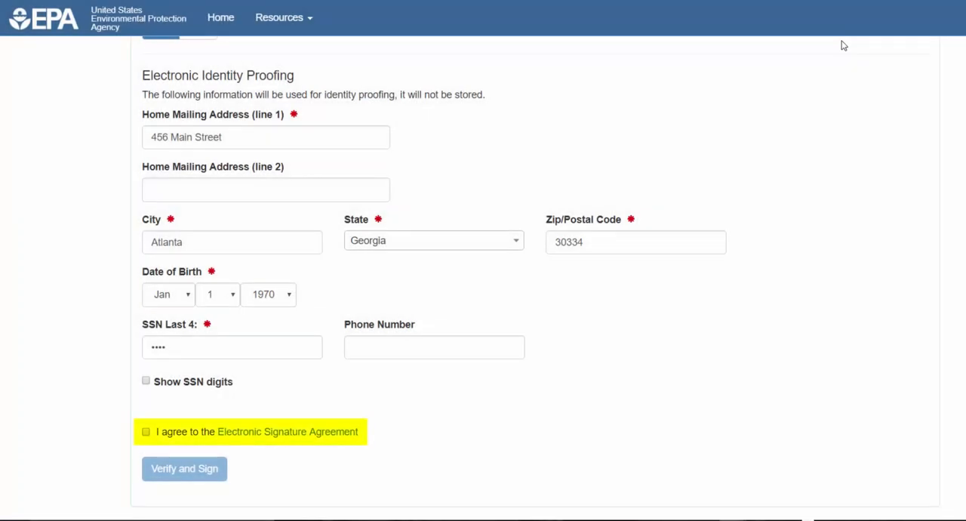
left_click(145, 431)
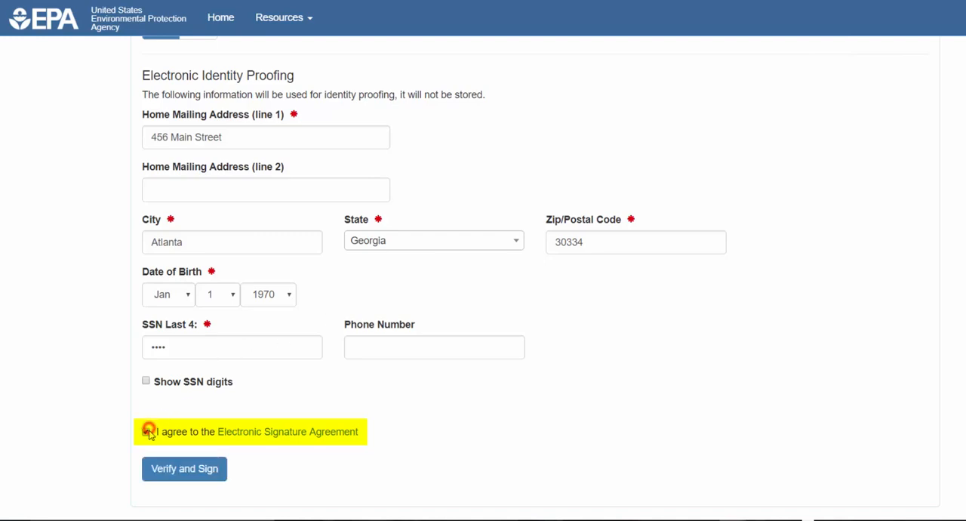
left_click(144, 432)
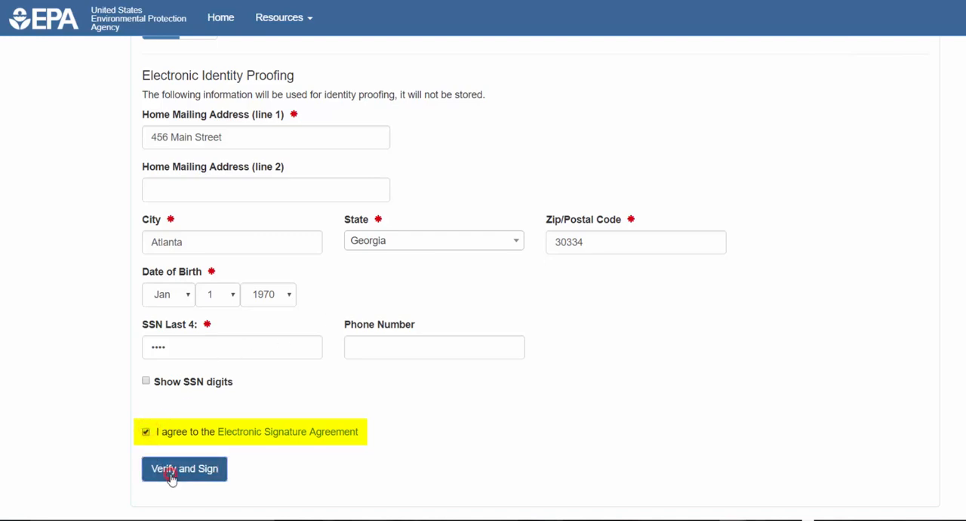
left_click(184, 468)
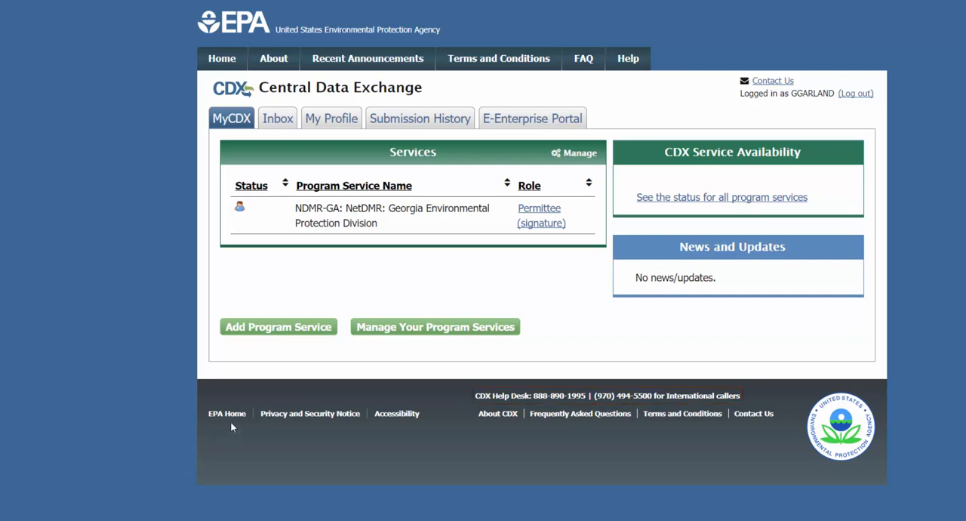
Enter the Georgia NetDMR service from MyCDX as Permittee (signature), reaching the DMR search page.
left_click(540, 214)
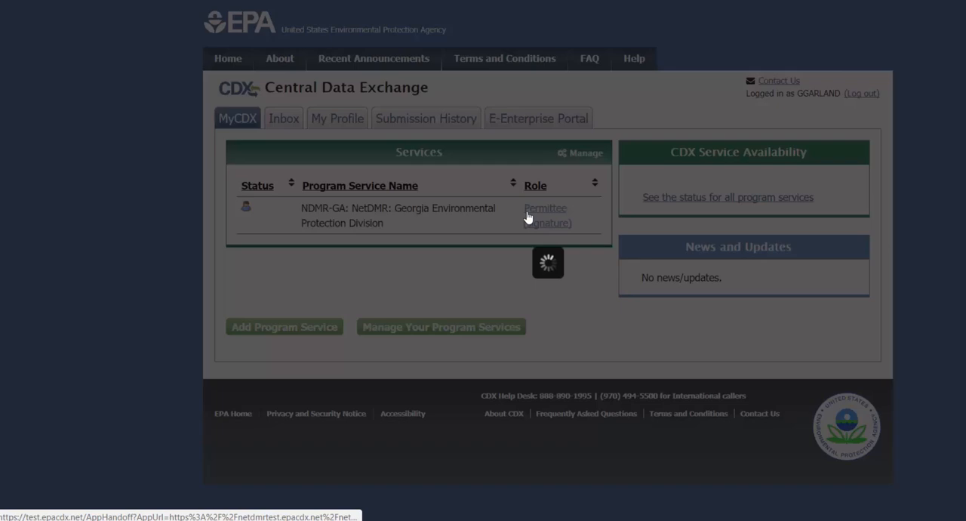
left_click(545, 215)
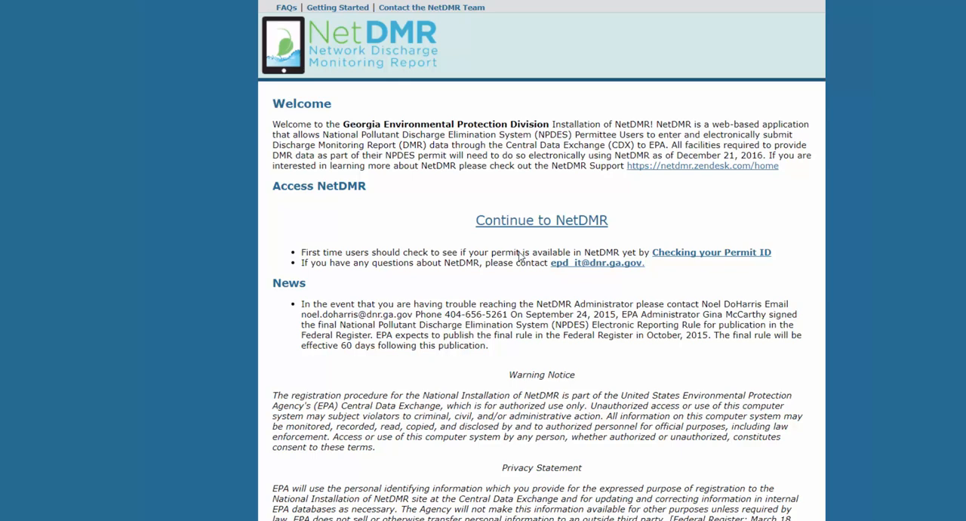
mouse_move(541, 220)
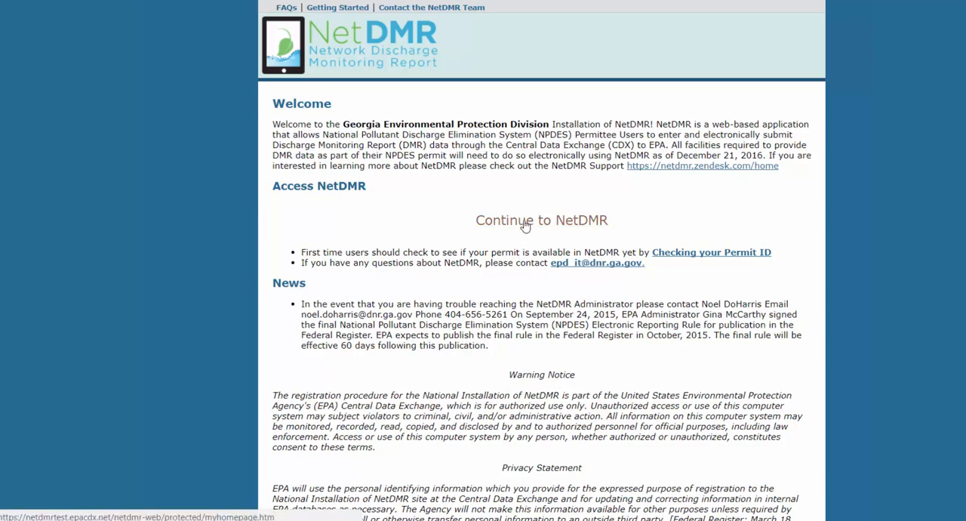
left_click(540, 221)
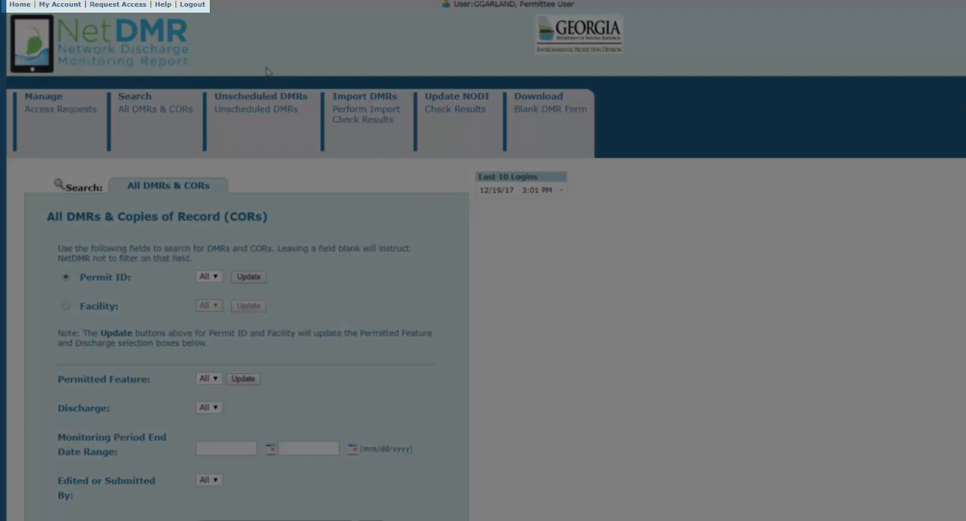
left_click(118, 3)
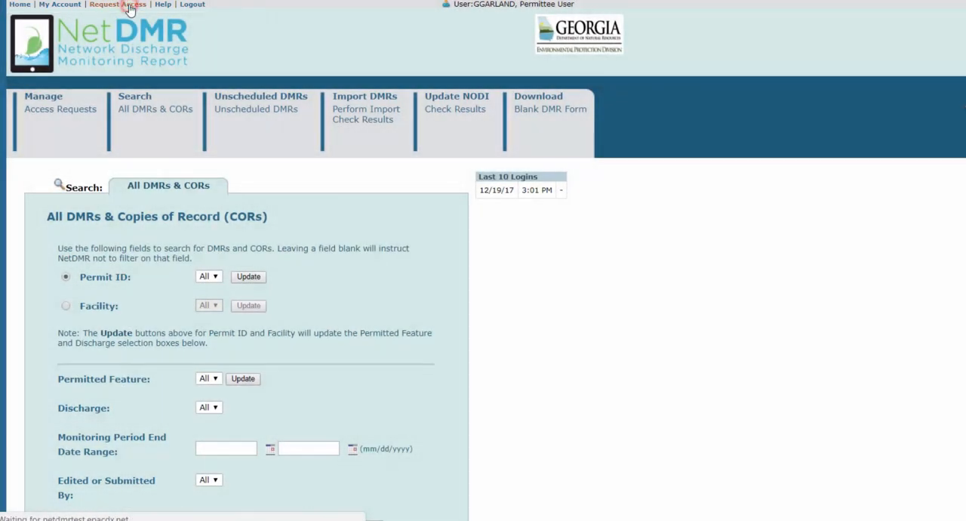
left_click(117, 5)
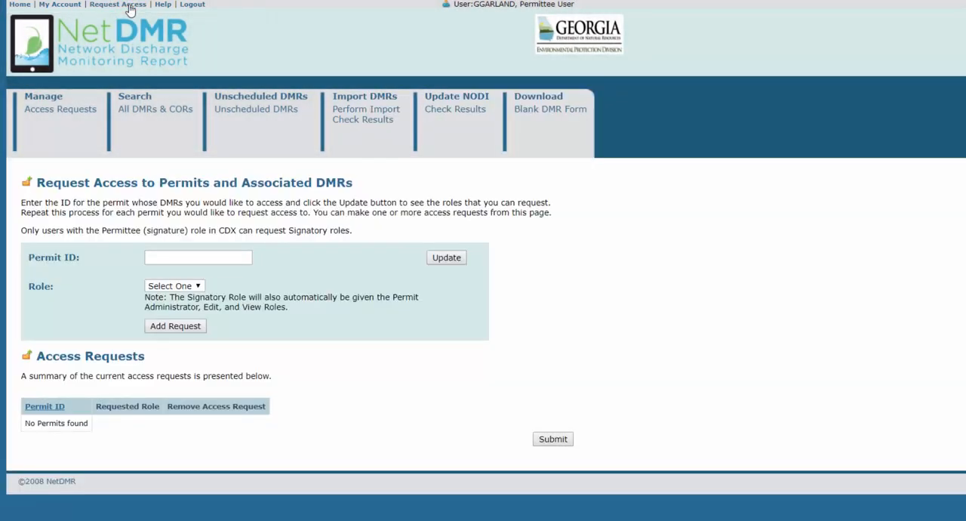
type("GA0038113")
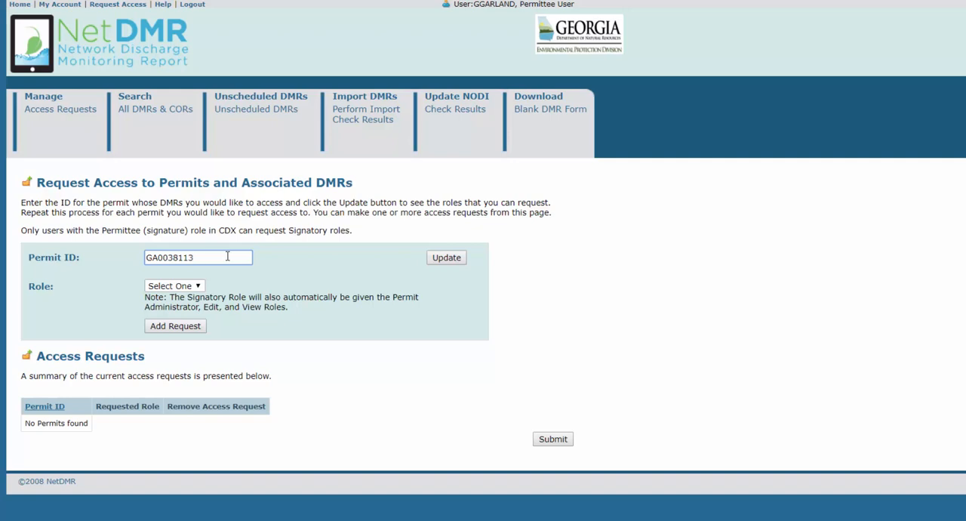
left_click(447, 256)
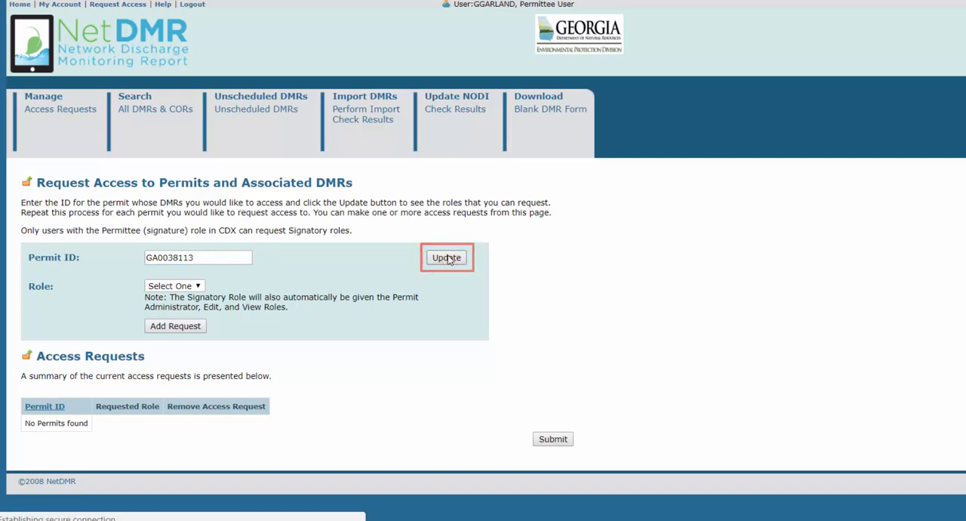
left_click(446, 257)
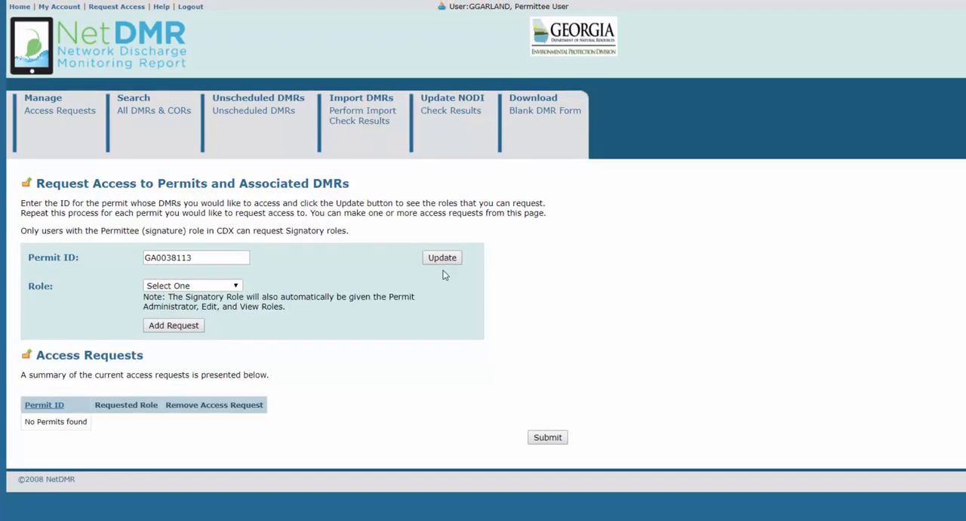
left_click(190, 285)
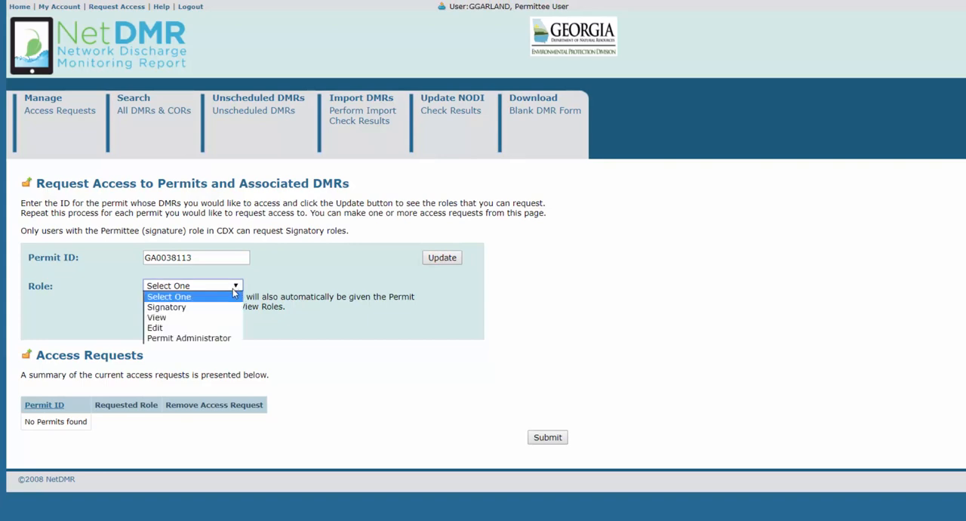
left_click(166, 306)
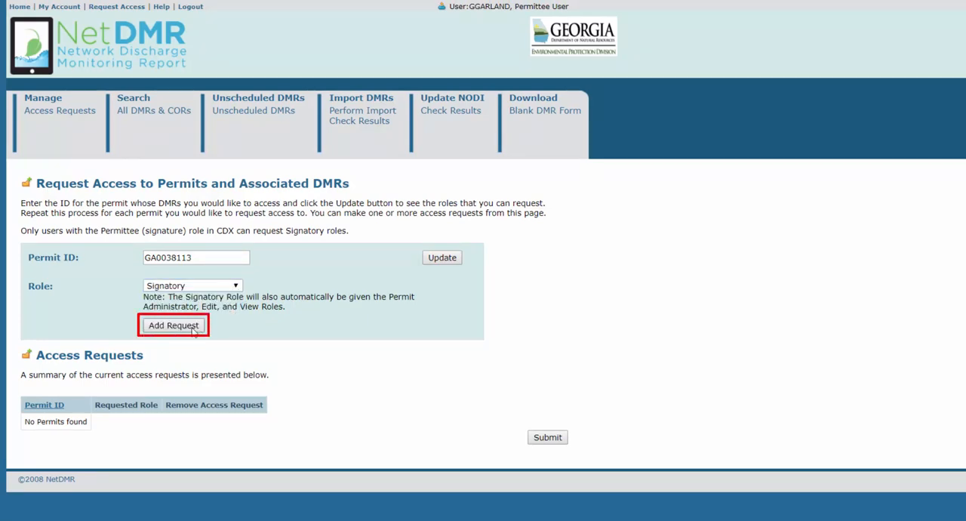
left_click(175, 326)
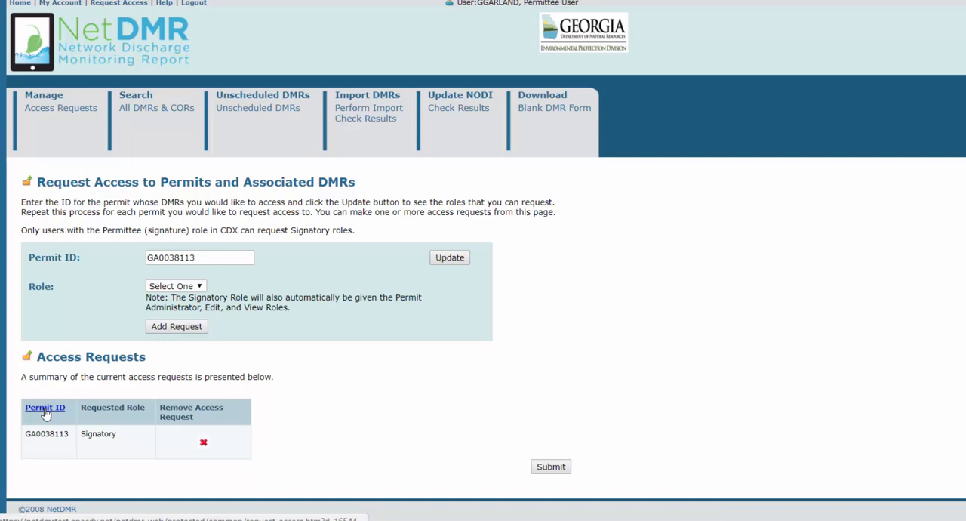
left_click(46, 407)
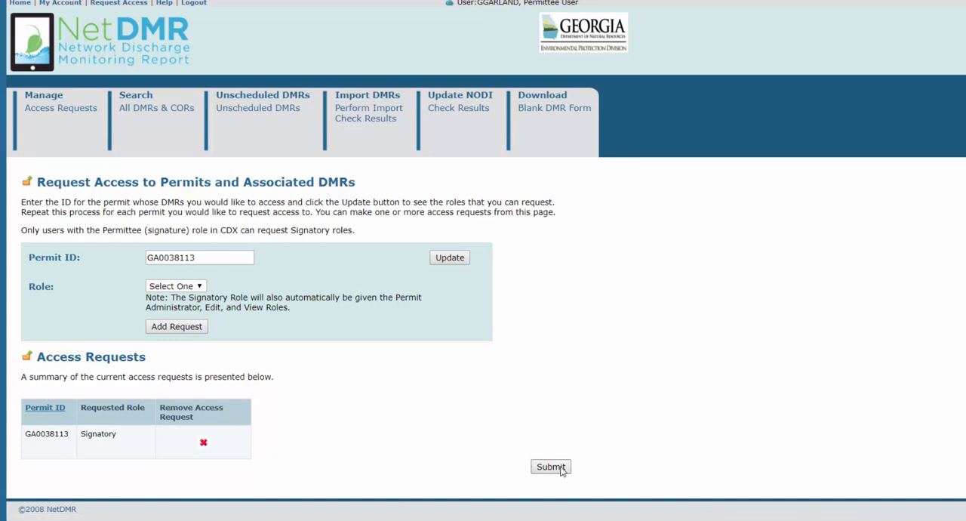
Submit the request with Facility relationship, acting for an authorized responsible official.
left_click(549, 466)
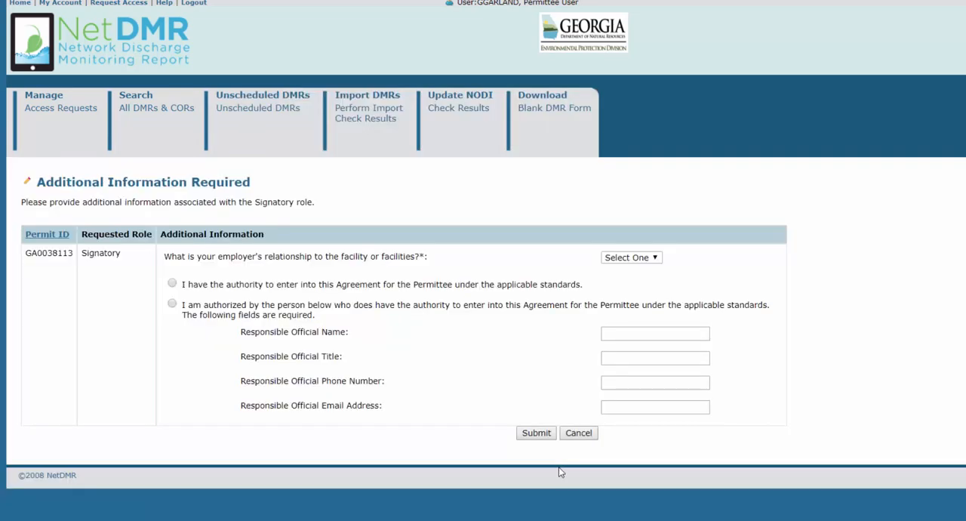
left_click(630, 256)
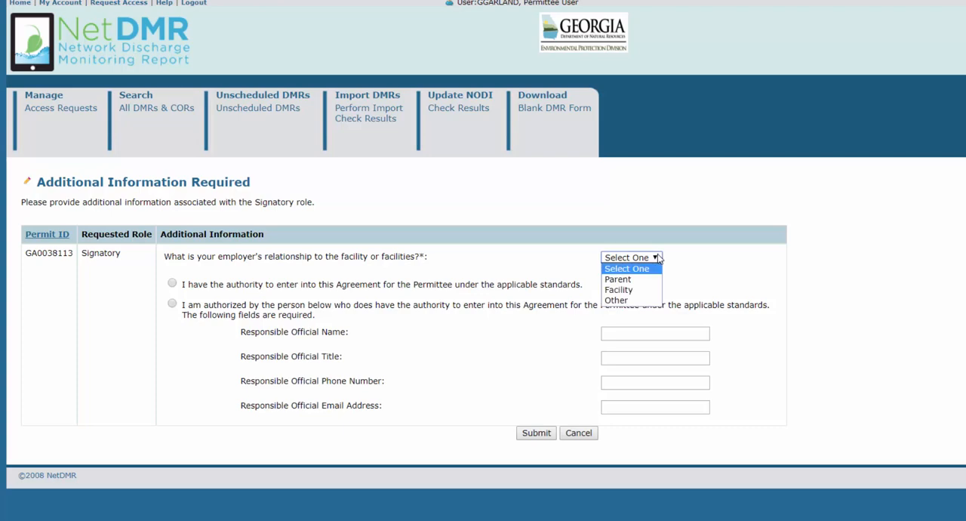
left_click(618, 290)
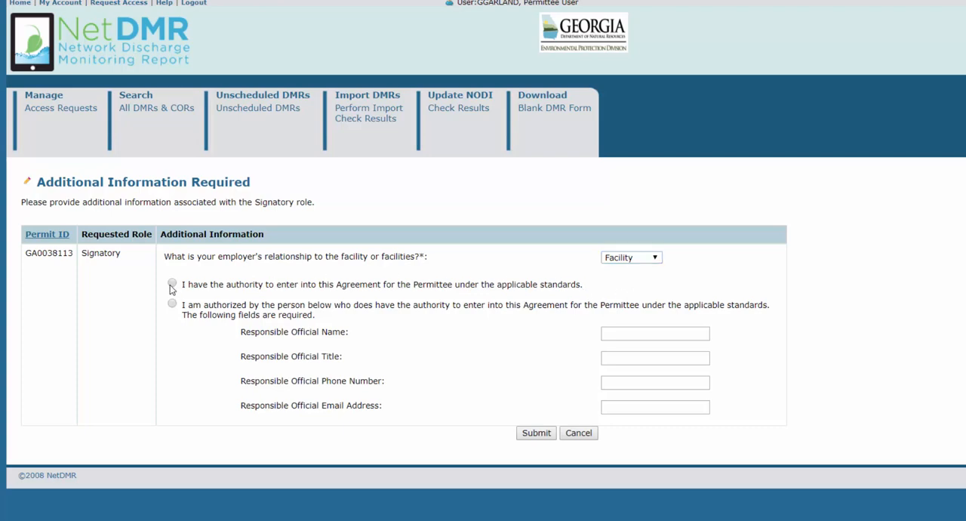
left_click(172, 284)
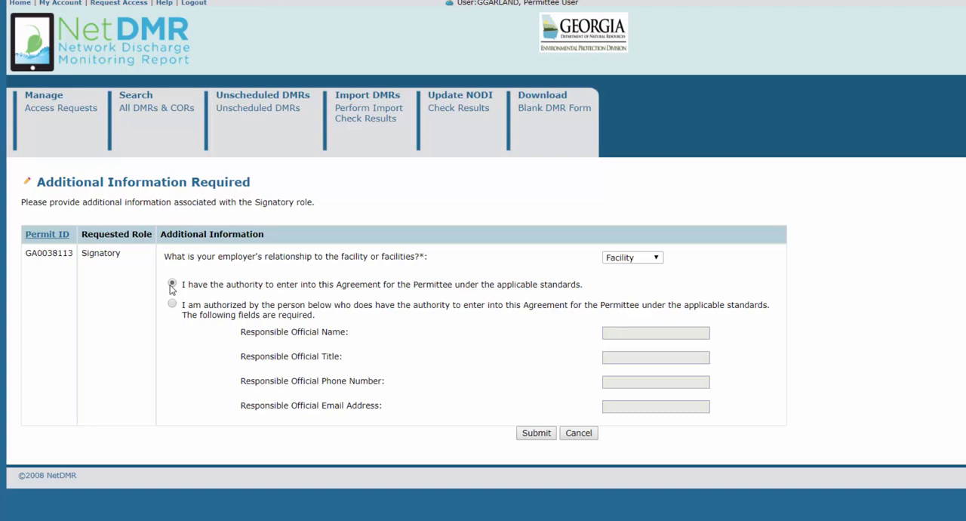
left_click(172, 305)
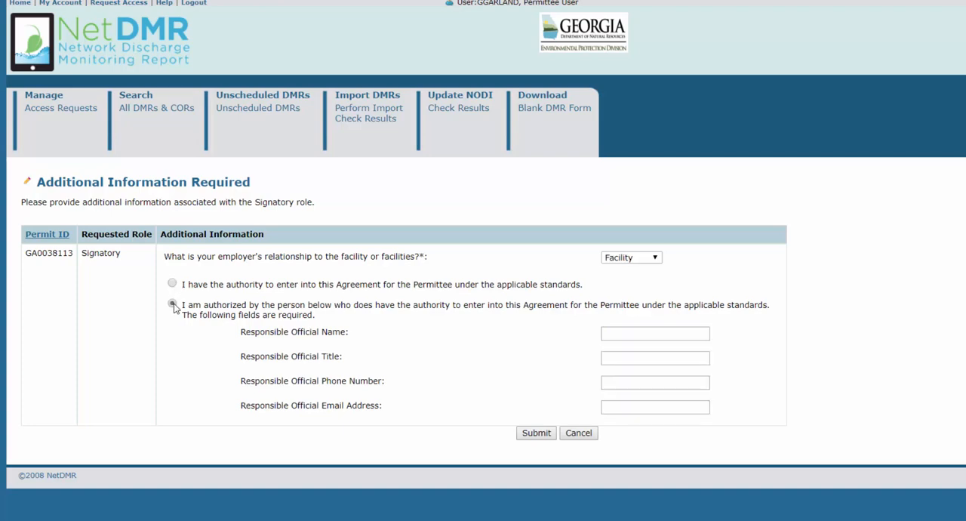
left_click(172, 303)
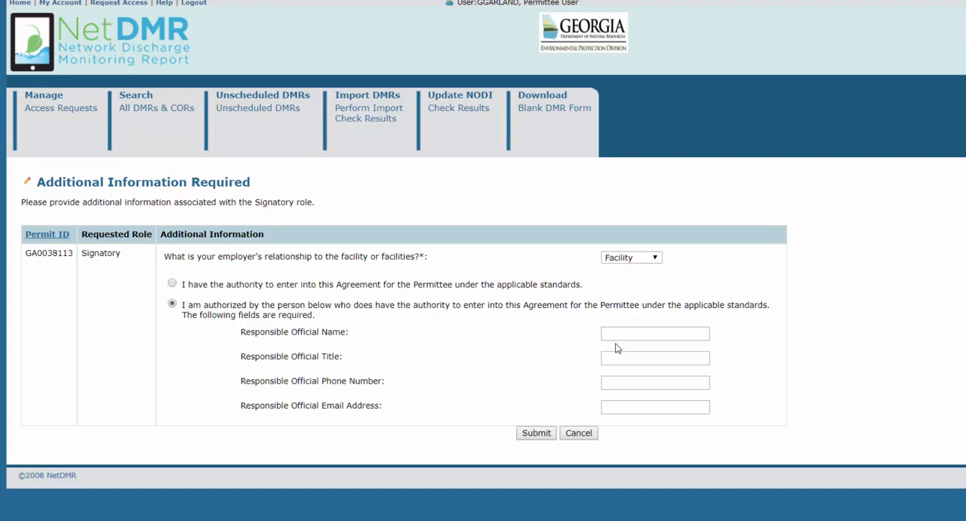
type("John S")
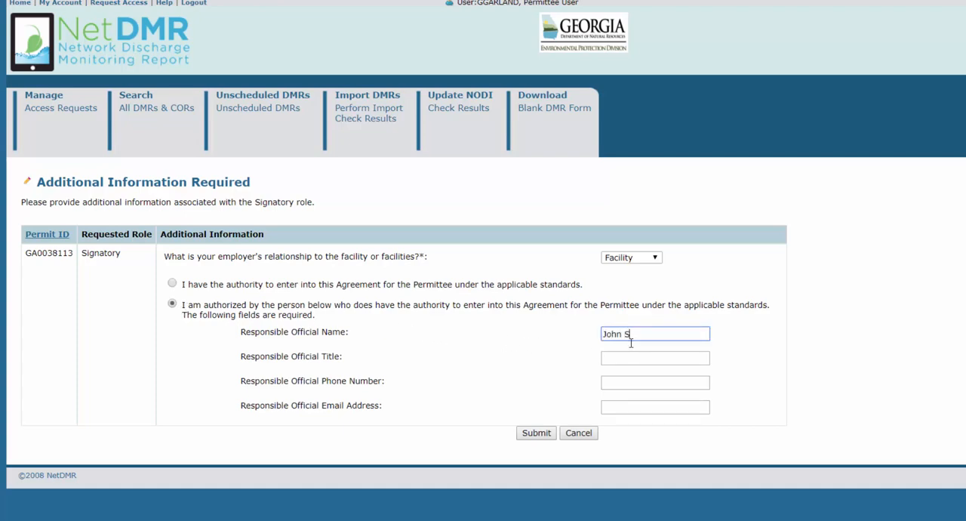
type("Ow")
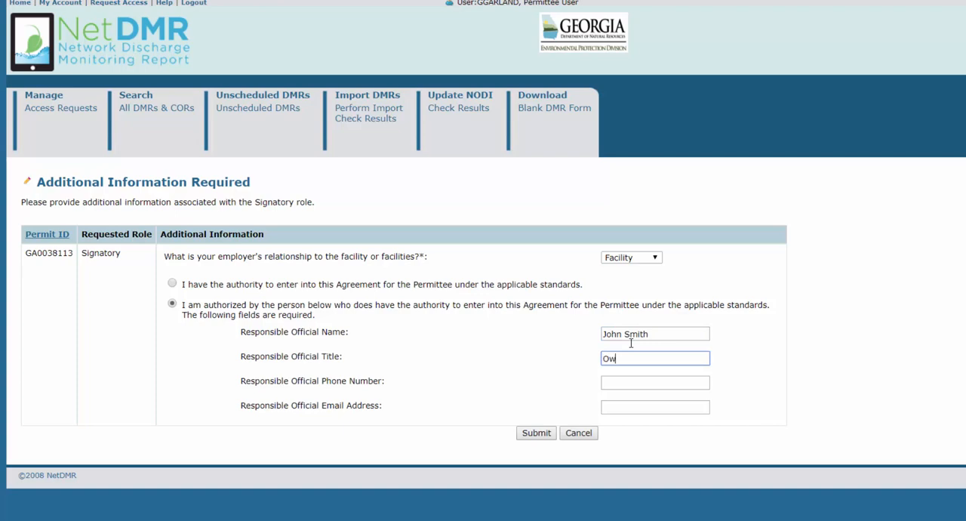
type("ner")
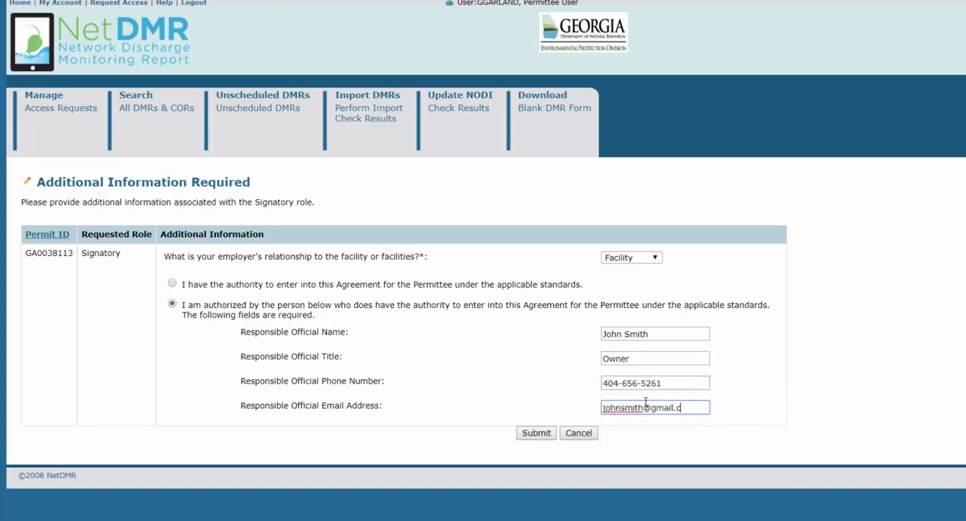
type("om")
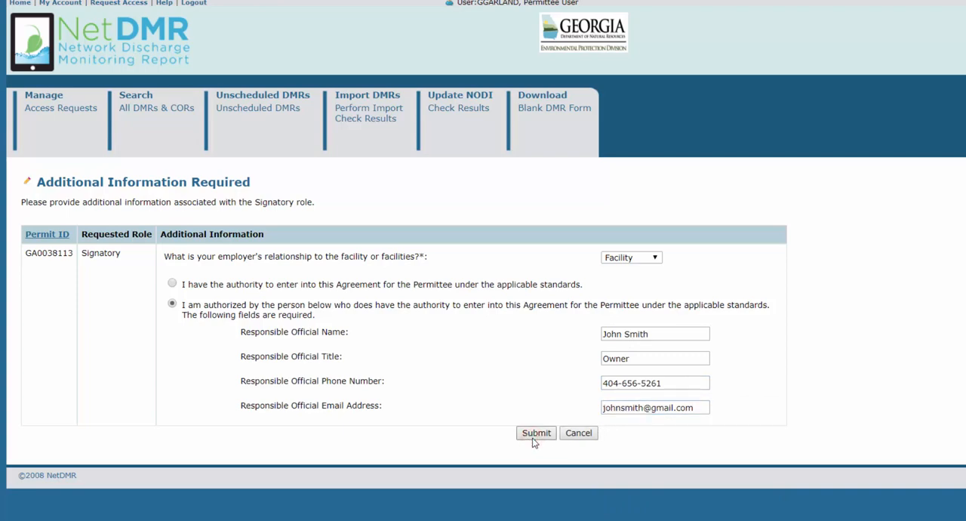
left_click(535, 432)
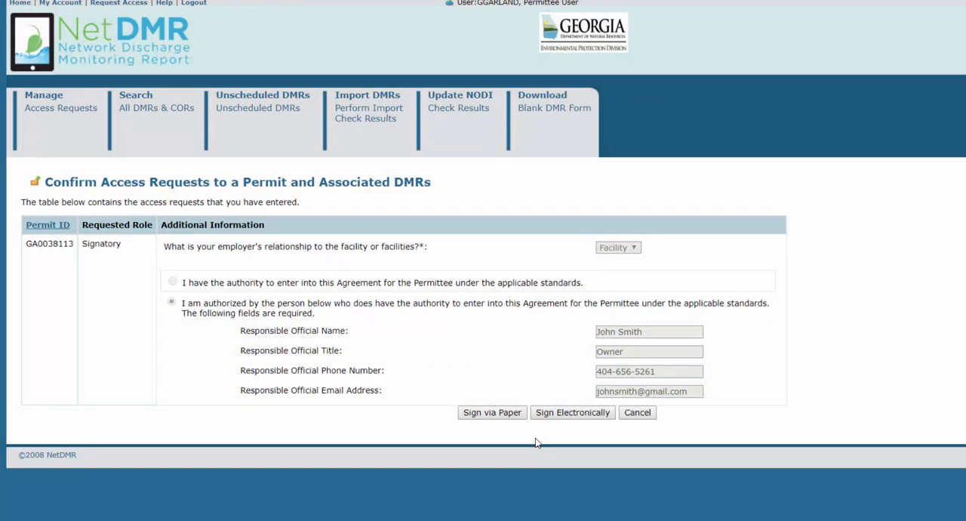
mouse_move(537, 444)
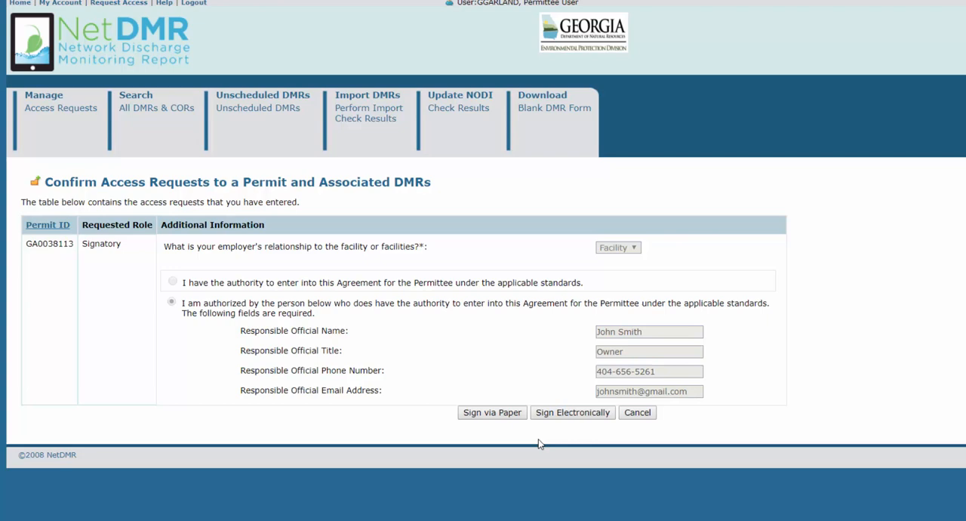
Review the GA0038113 Signatory access request confirmation with its paper and electronic signing choices.
left_click(572, 412)
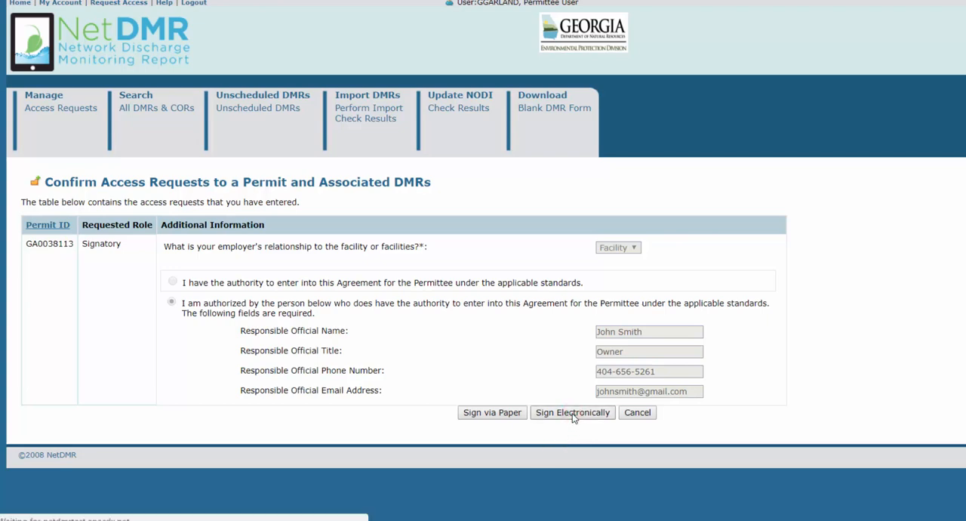
left_click(572, 412)
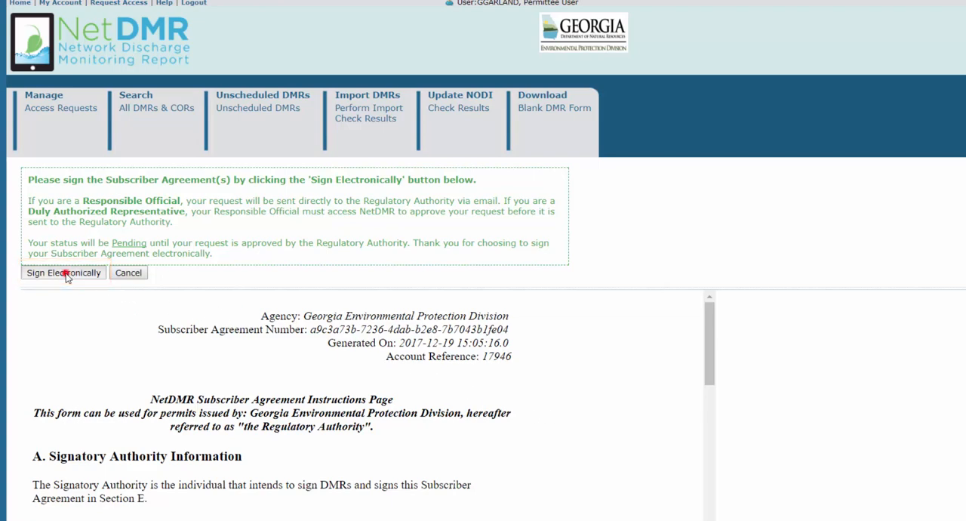
left_click(64, 271)
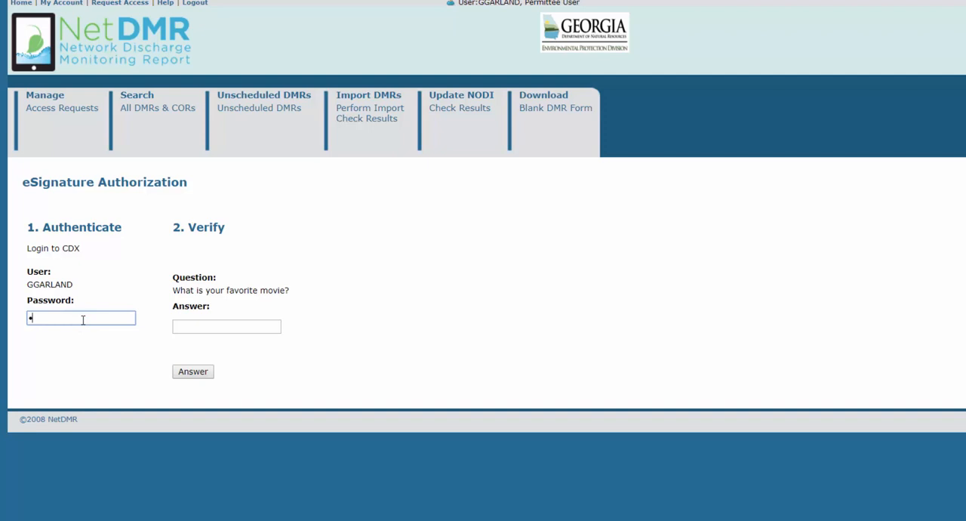
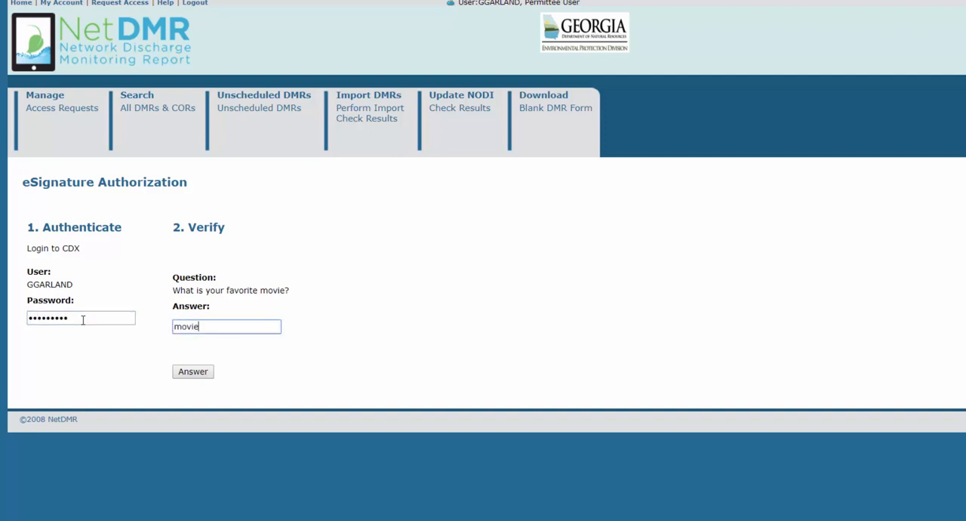
left_click(193, 371)
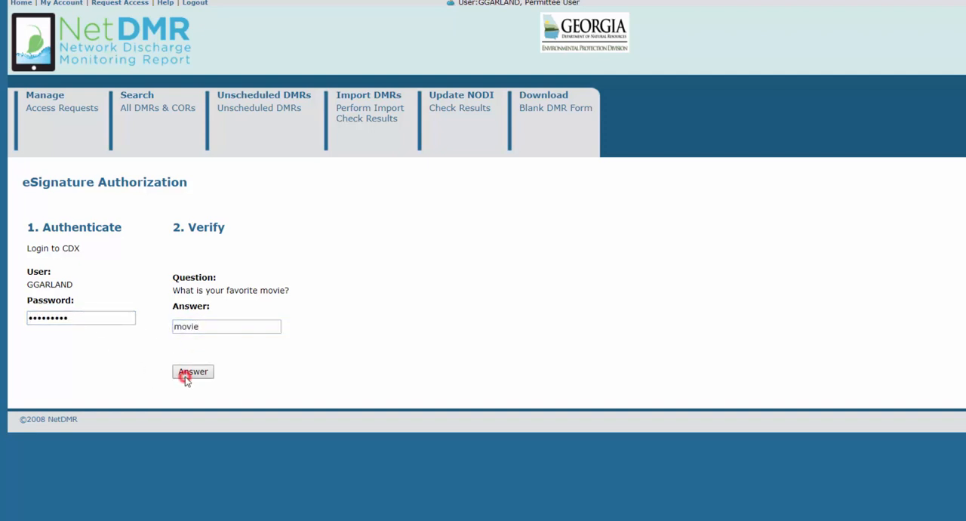
left_click(193, 371)
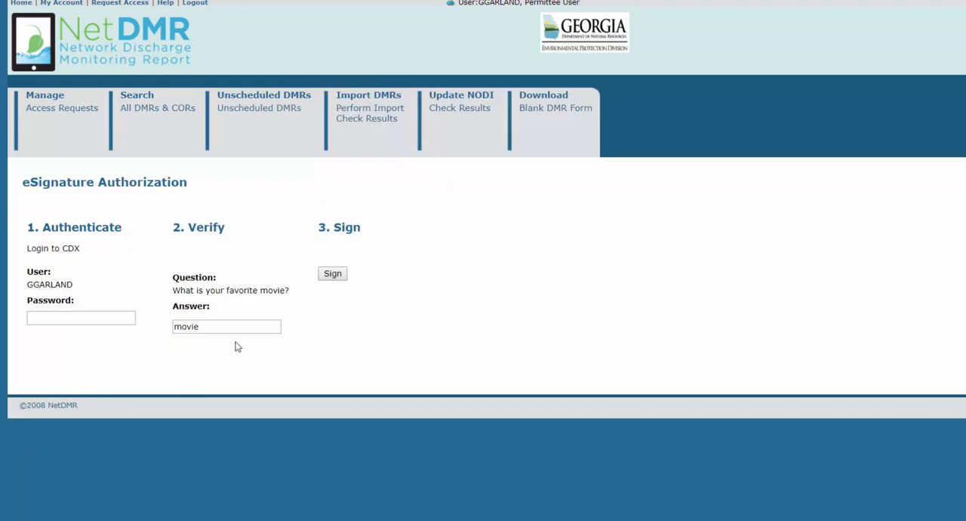
left_click(332, 273)
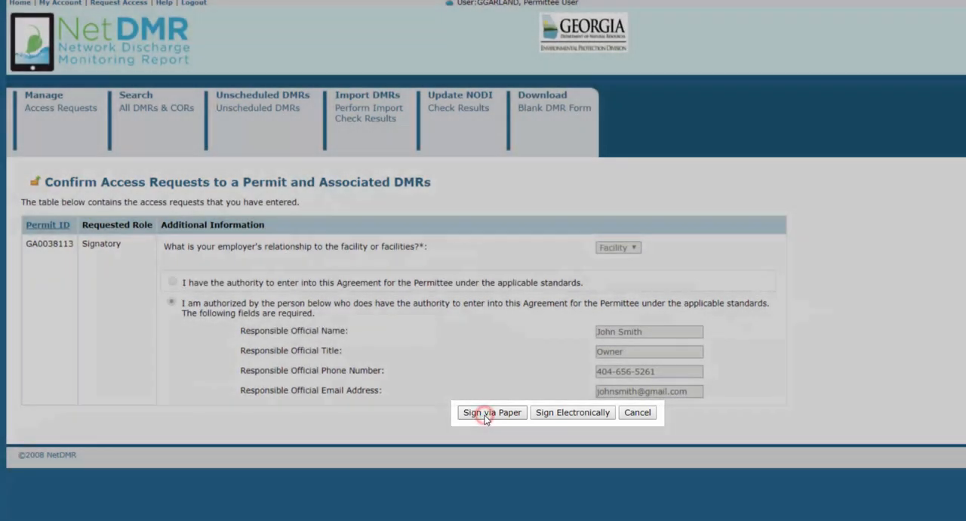
Choose Sign via Paper, leaving the GA0038113 request pending until a signed copy is mailed.
left_click(492, 412)
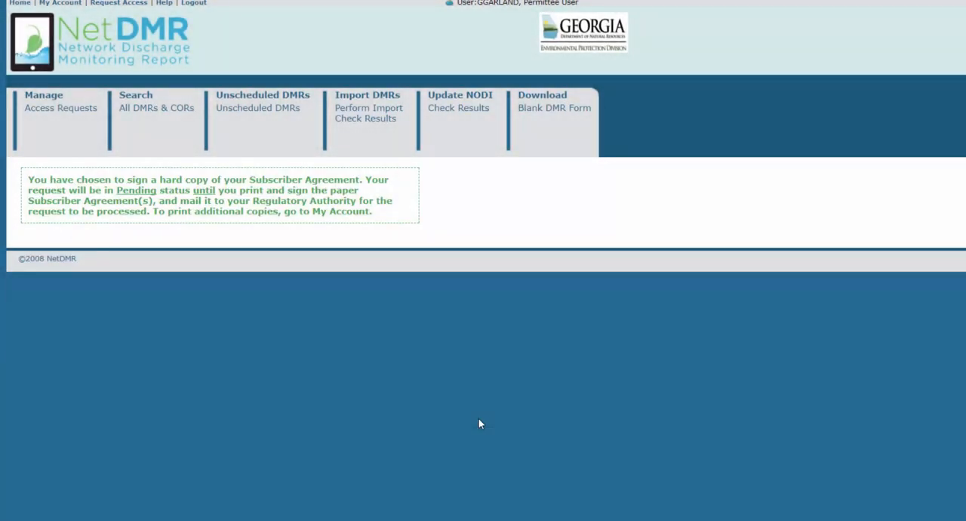